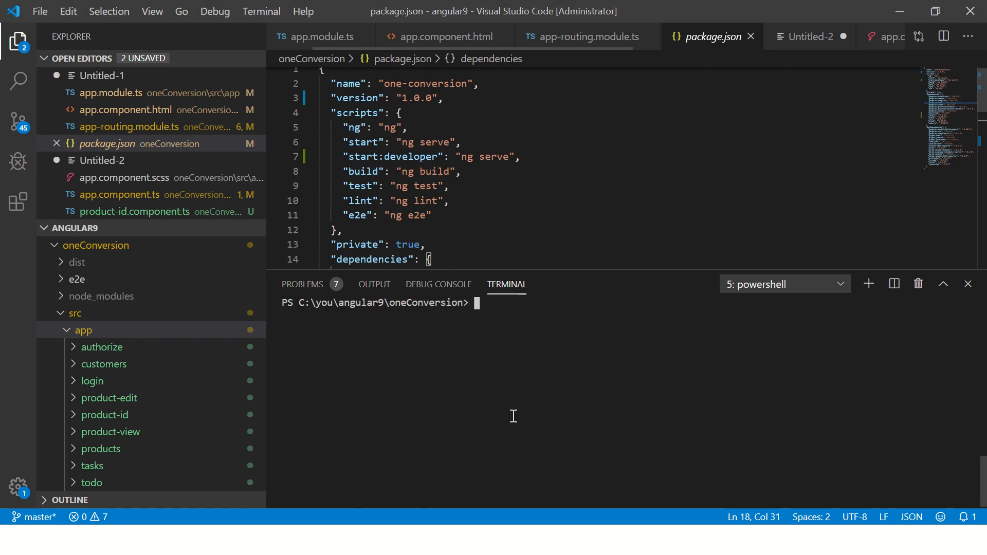
Step: Open app-routing.module.ts from the app folder to view the existing product routes
left_click(519, 156)
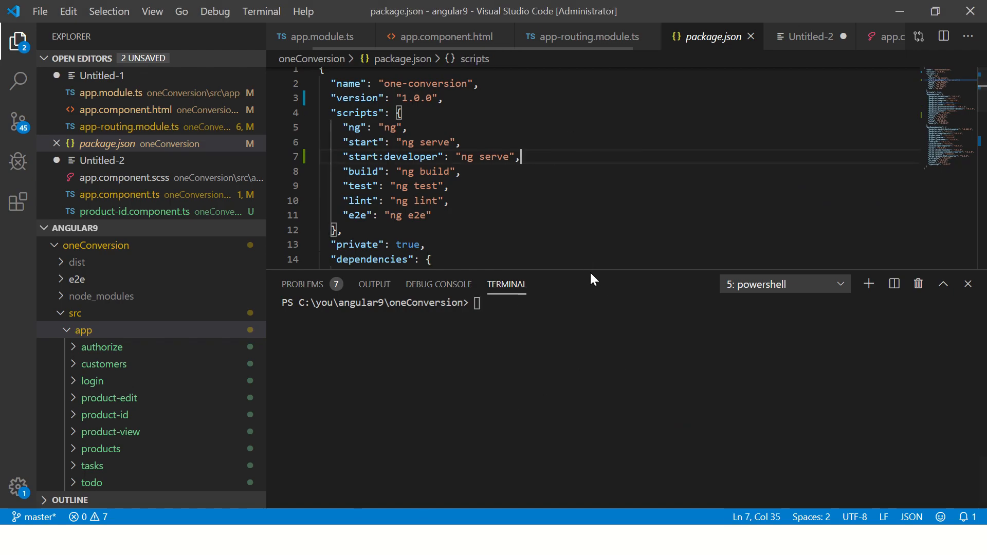
left_click(82, 330)
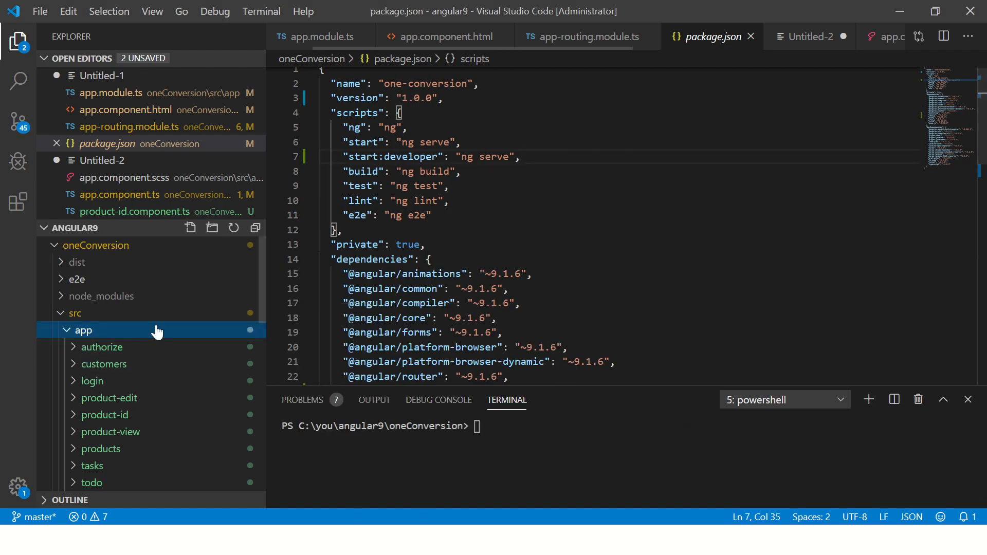
mouse_move(189, 356)
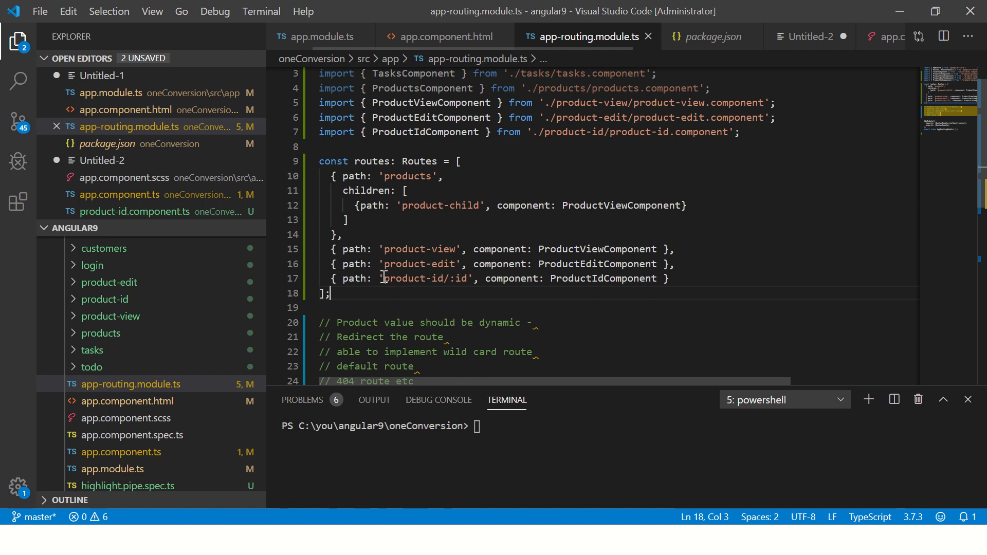
left_click(603, 279)
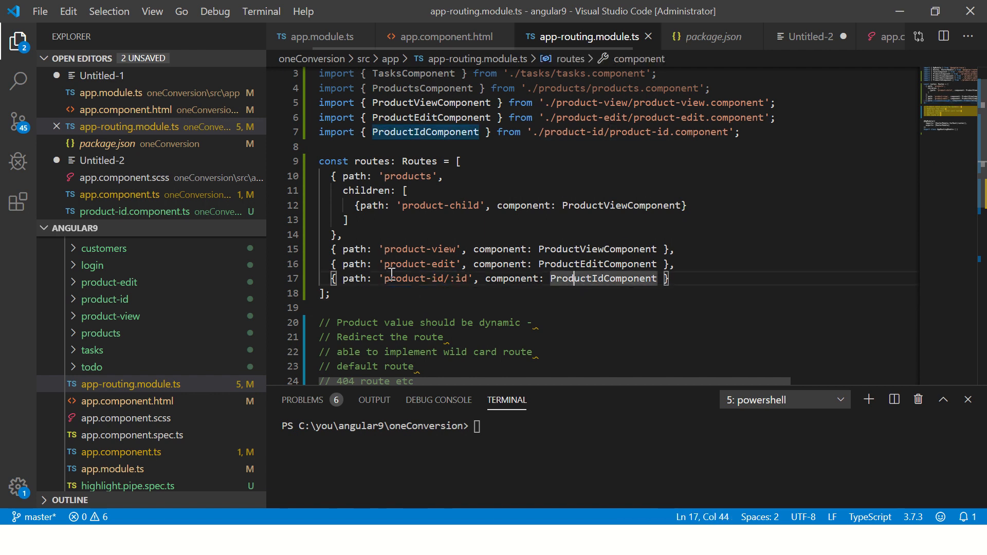
left_click(467, 279)
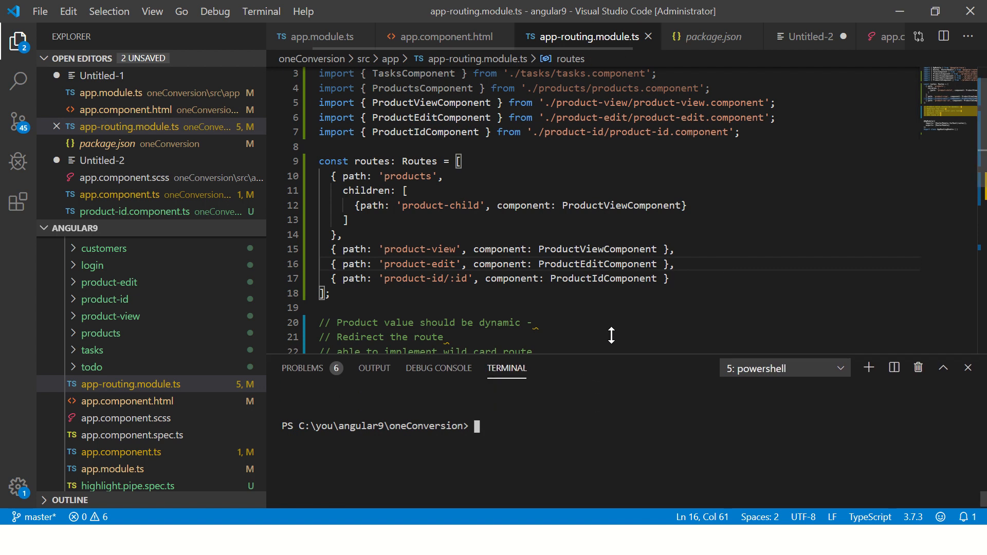
Step: Run 'ng g component order-view' in the terminal to generate the component
type("ng")
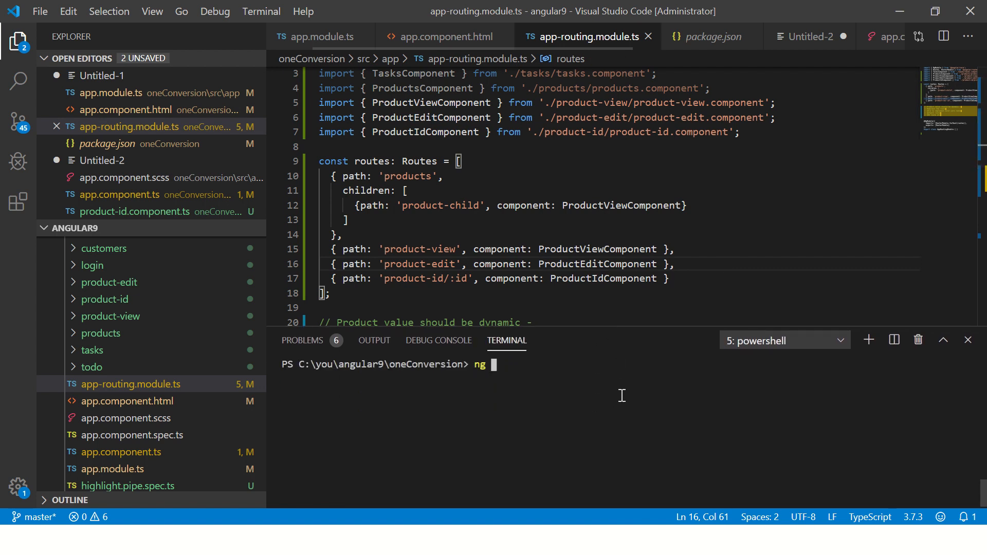
type("g component")
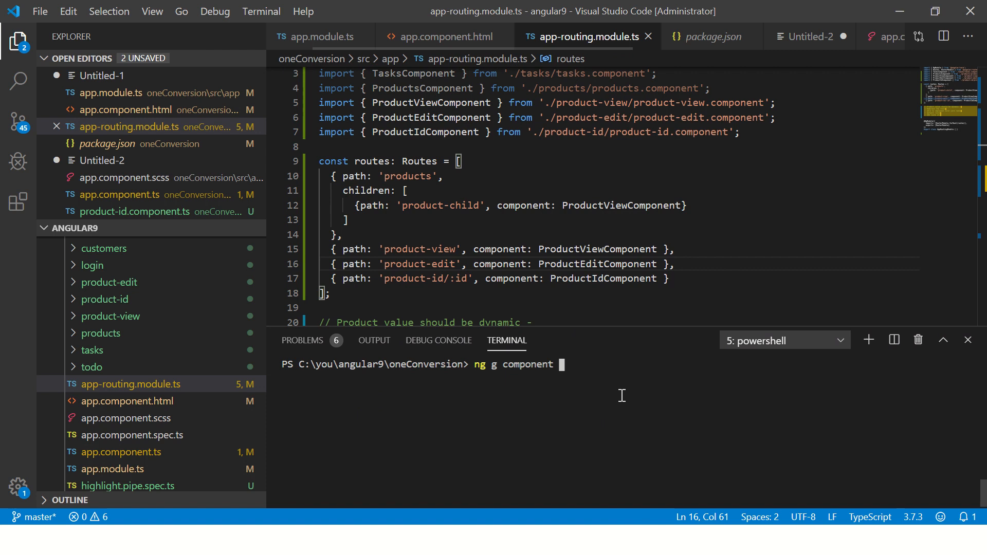
type("orders")
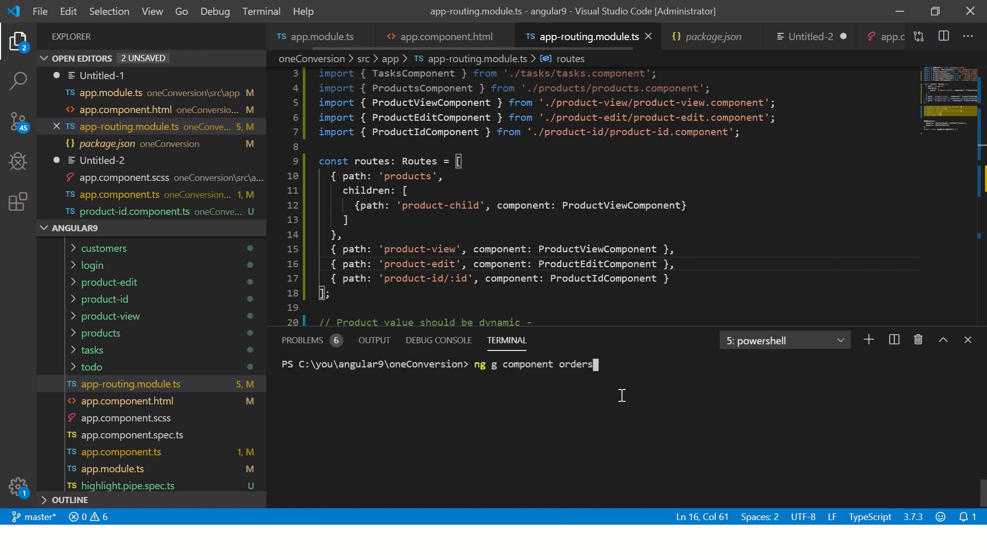
key("Backspace")
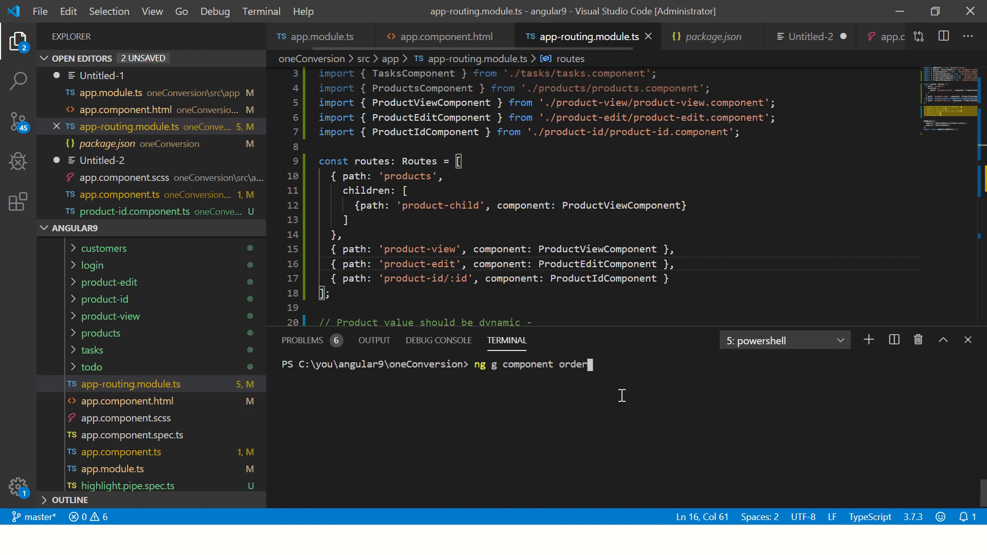
type("-view")
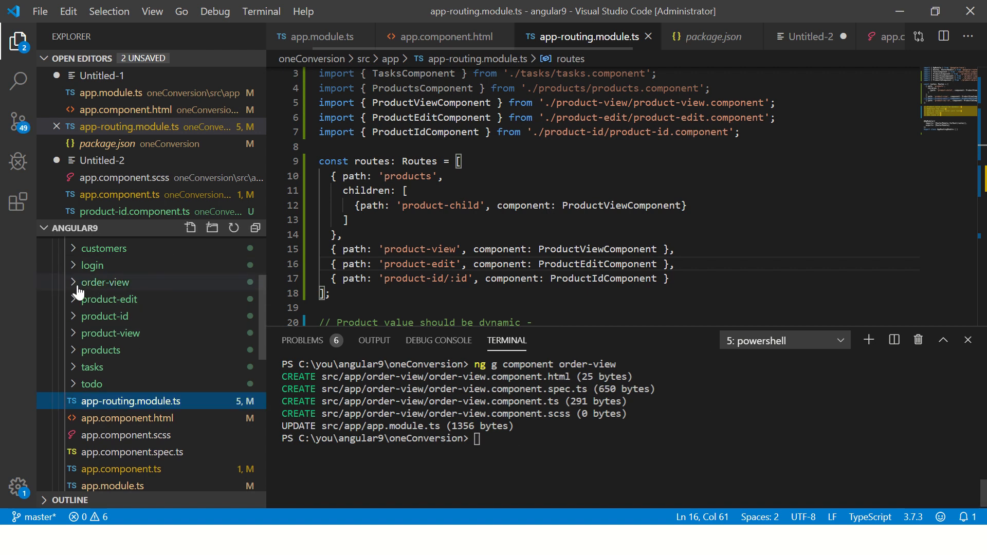
Step: Add route { path: 'order/:id', component: OrderViewComponent } with its import and save
left_click(104, 282)
type("{")
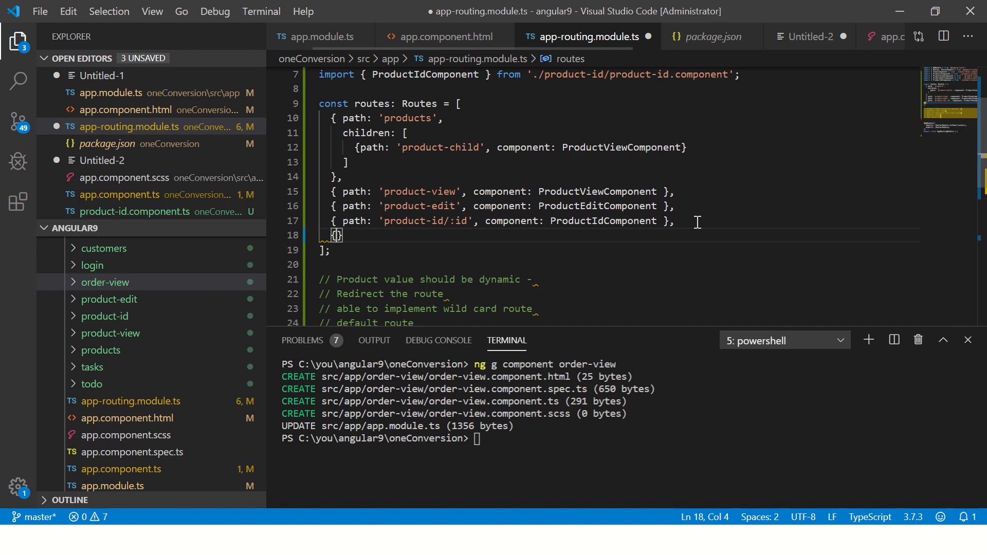
type("path: 'order/:")
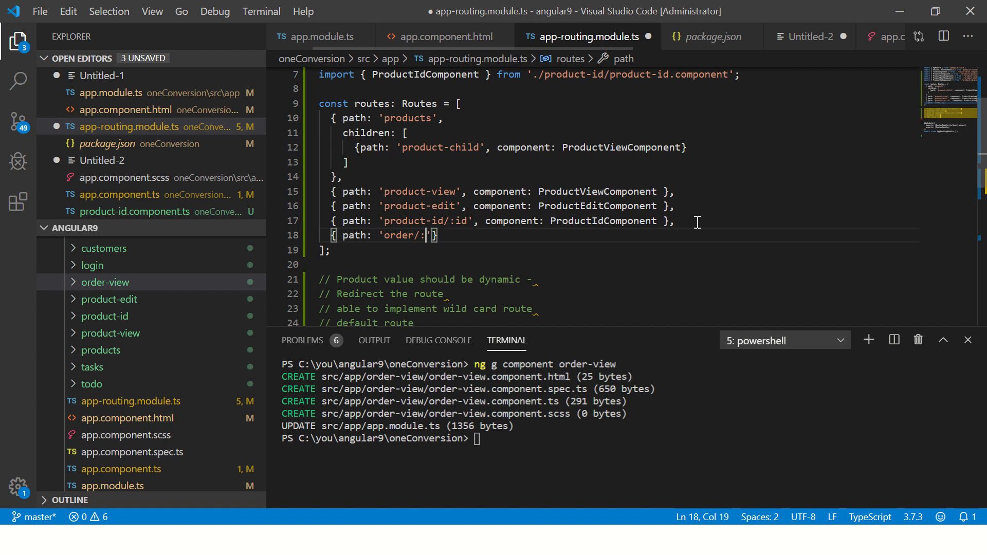
type("id")
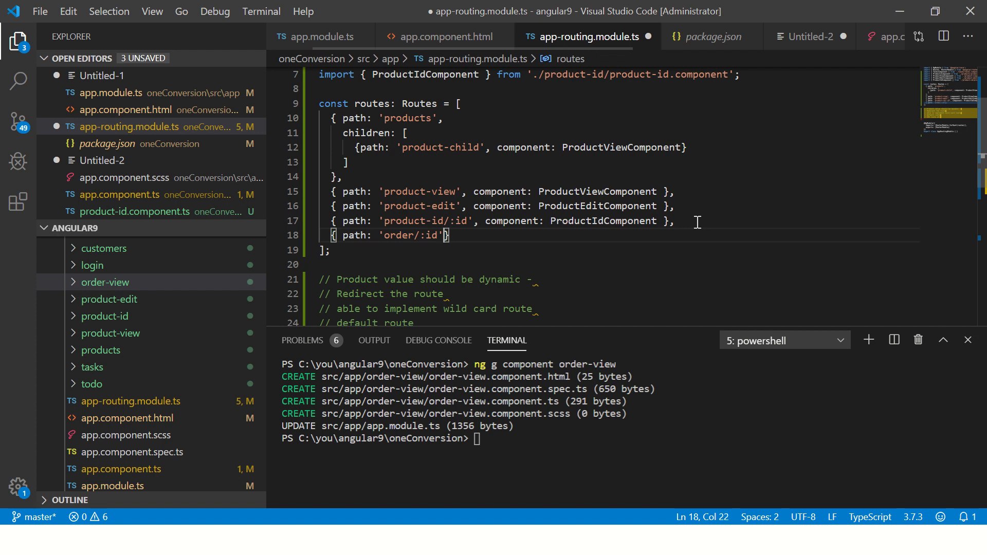
type(", component")
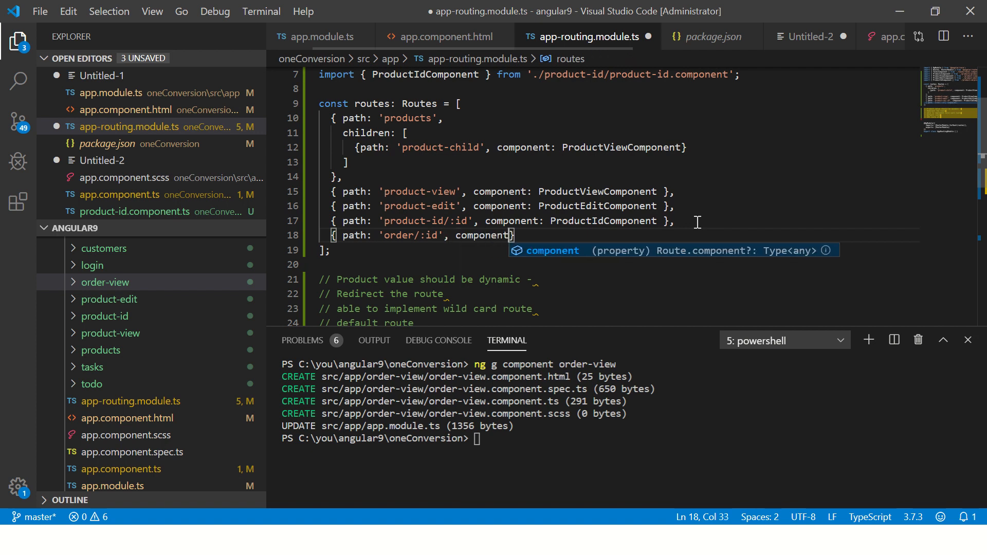
type("OrderViewComponent")
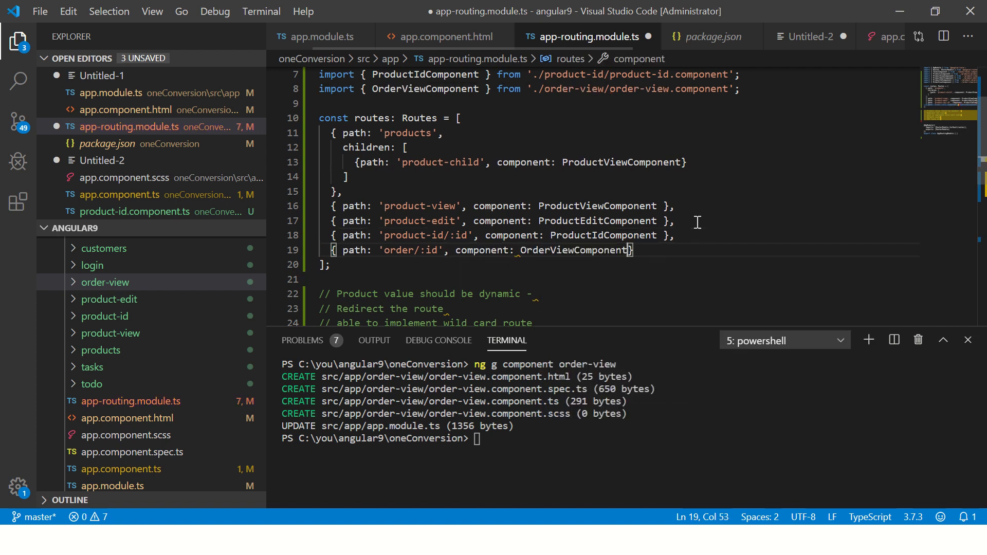
key("ctrl+s")
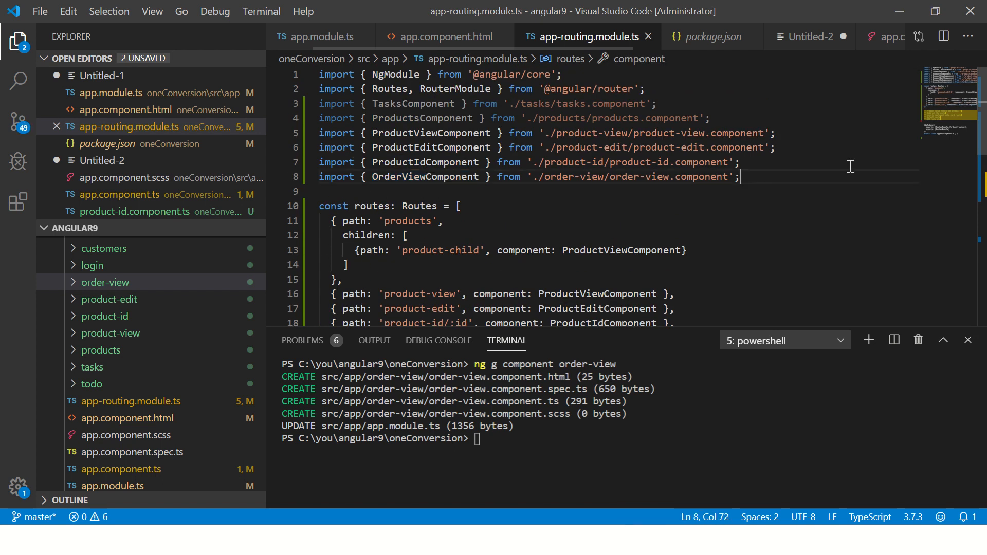
left_click(460, 206)
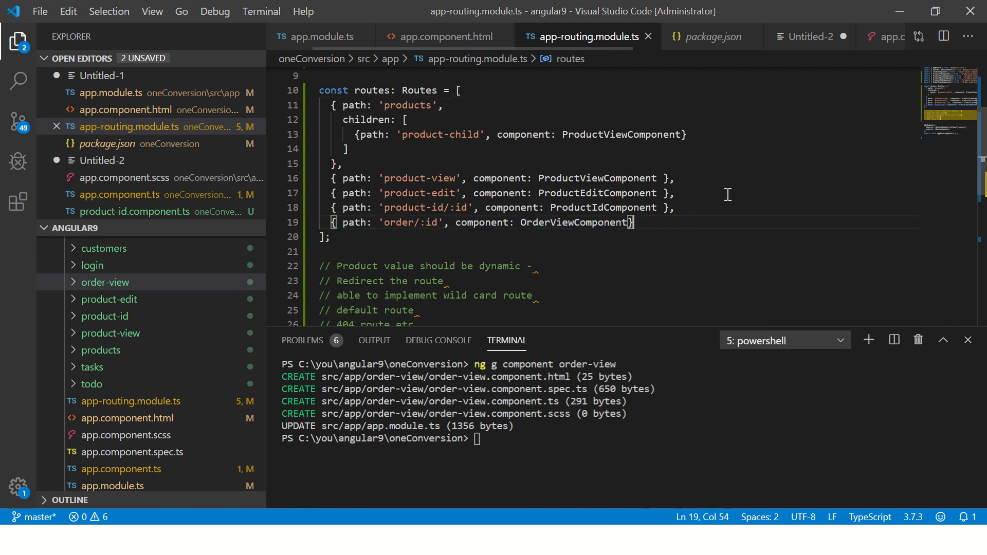
Step: Open order-view.component.html from the new order-view folder
left_click(105, 282)
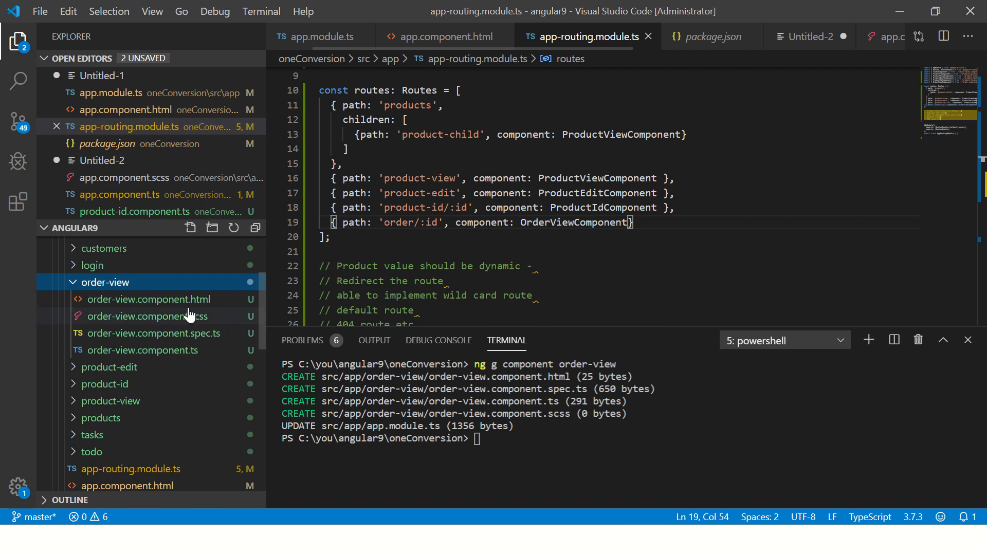
left_click(148, 299)
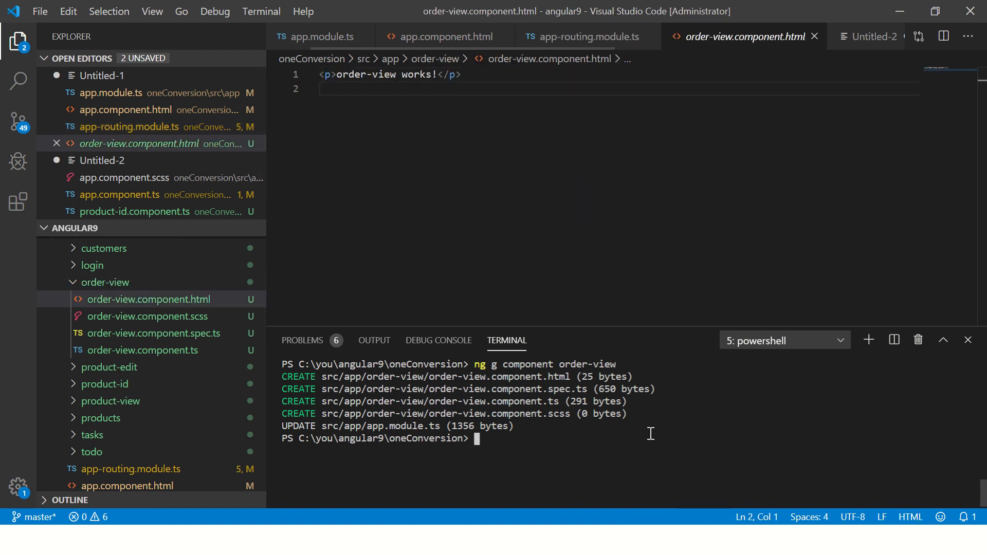
Step: Serve the app and visit localhost:4200/order/<id> to see 'order-view works!'
type("ng serve")
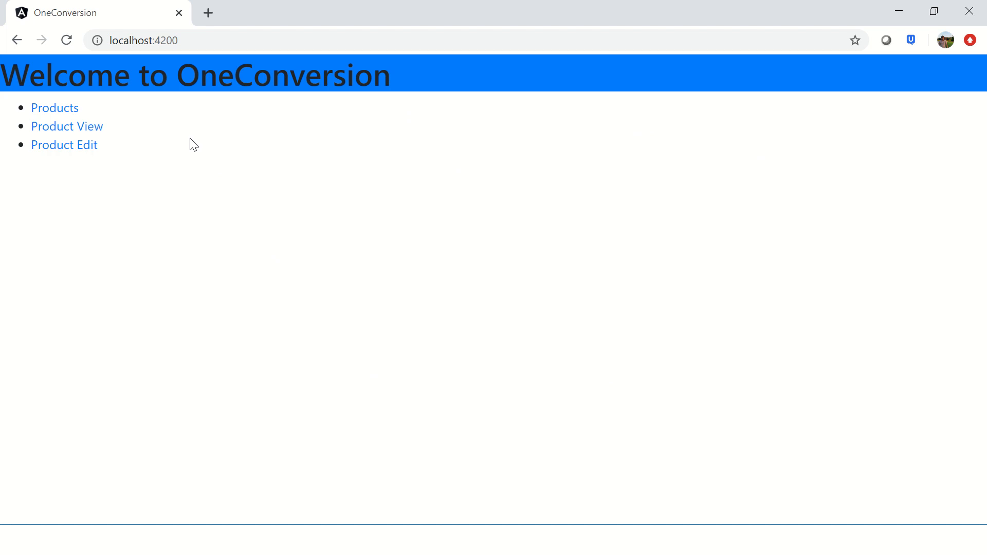
type("/order/5464dfdfdf")
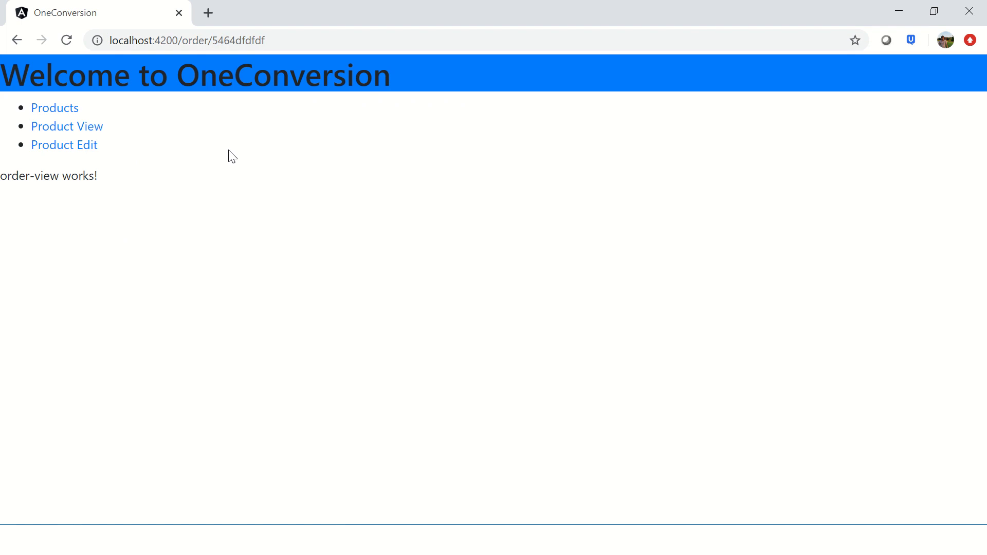
mouse_move(585, 215)
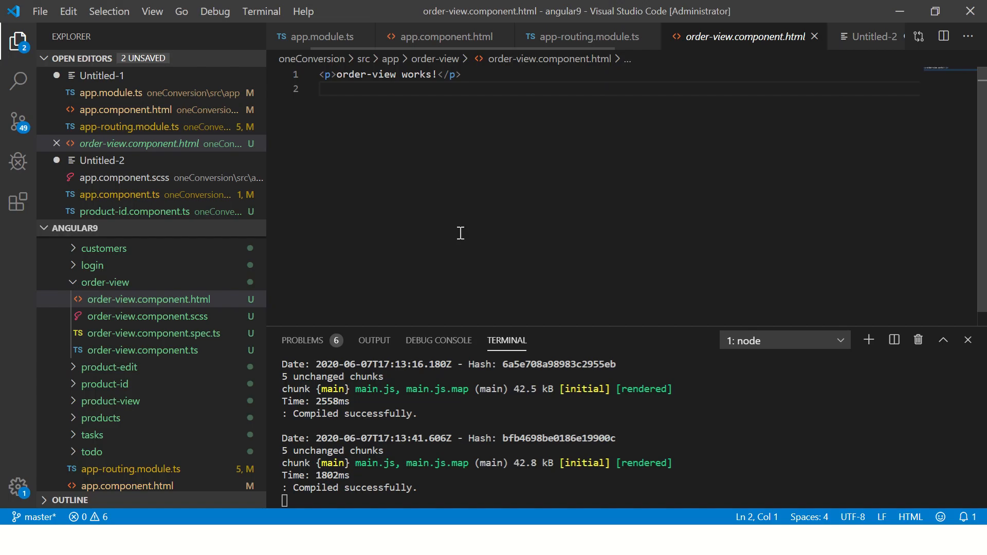
mouse_move(391, 175)
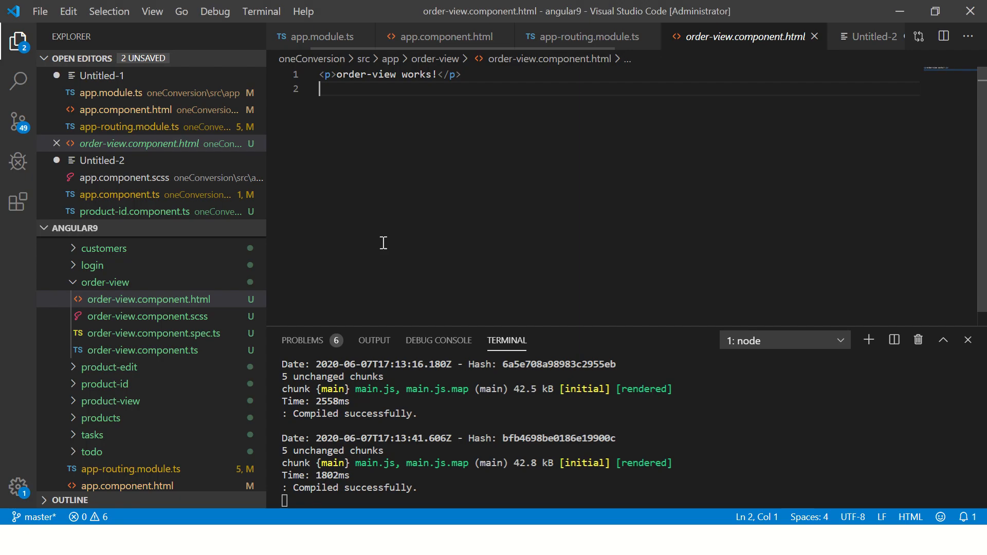
mouse_move(97, 332)
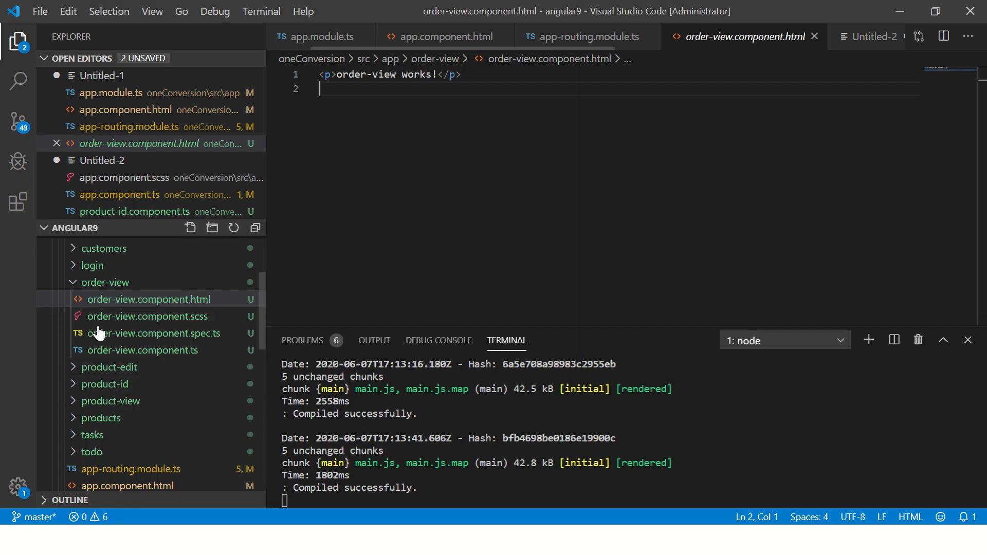
Step: Inject a private ActivatedRoute into the OrderViewComponent constructor
left_click(143, 350)
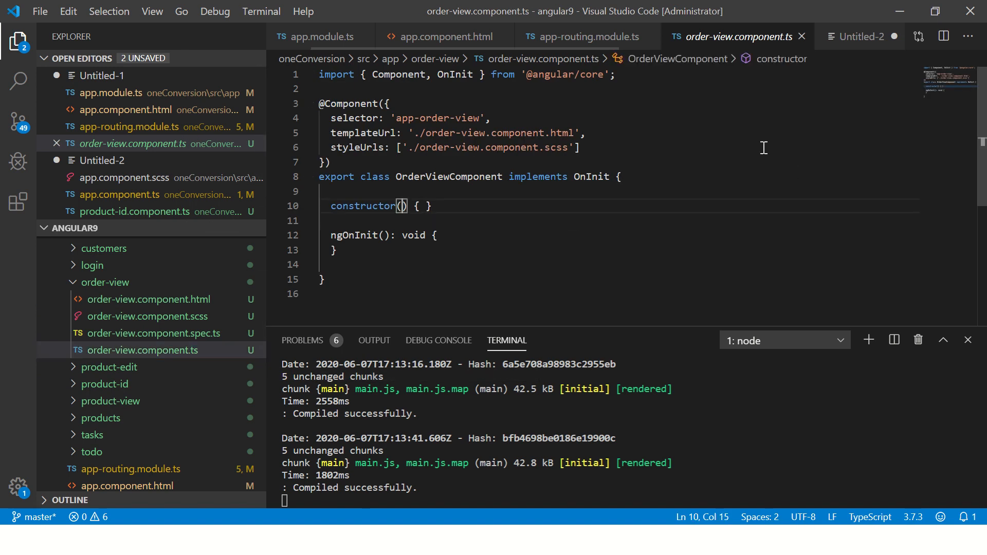
type("privat")
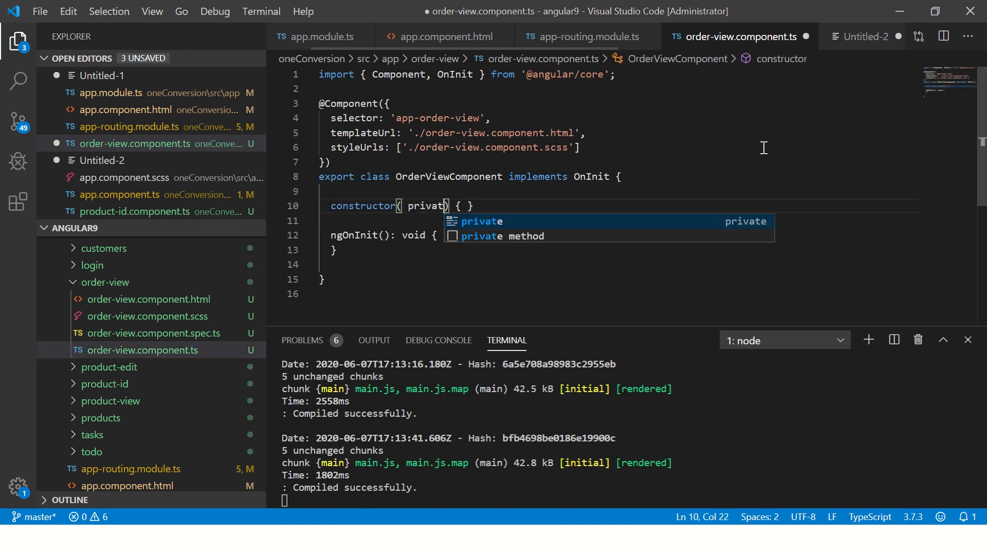
type("e")
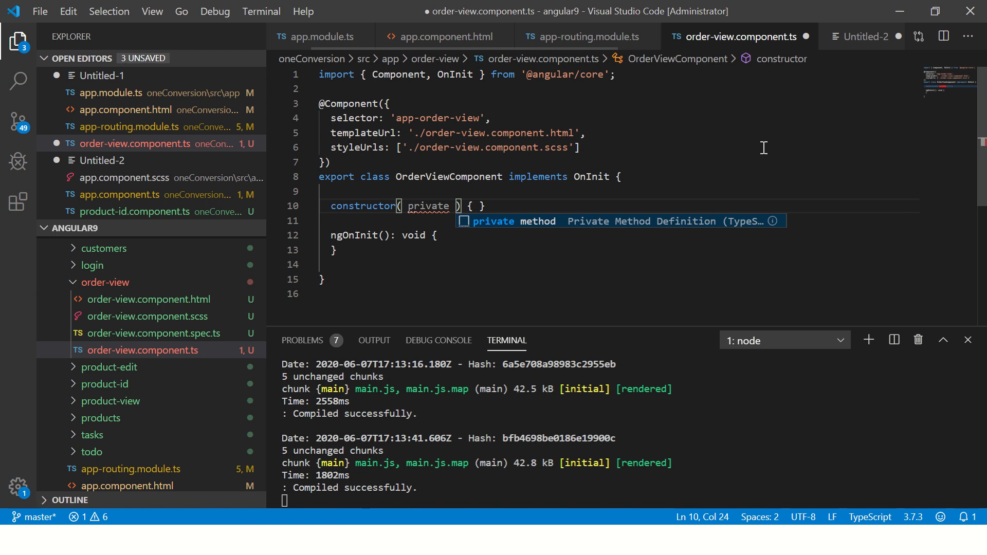
type("activatedRoute:")
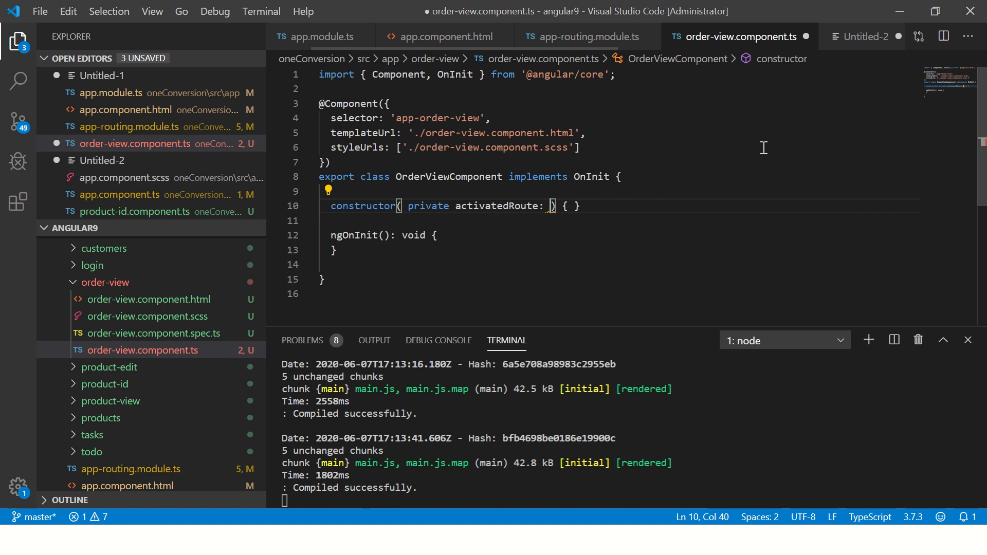
type("ActivatedRoute")
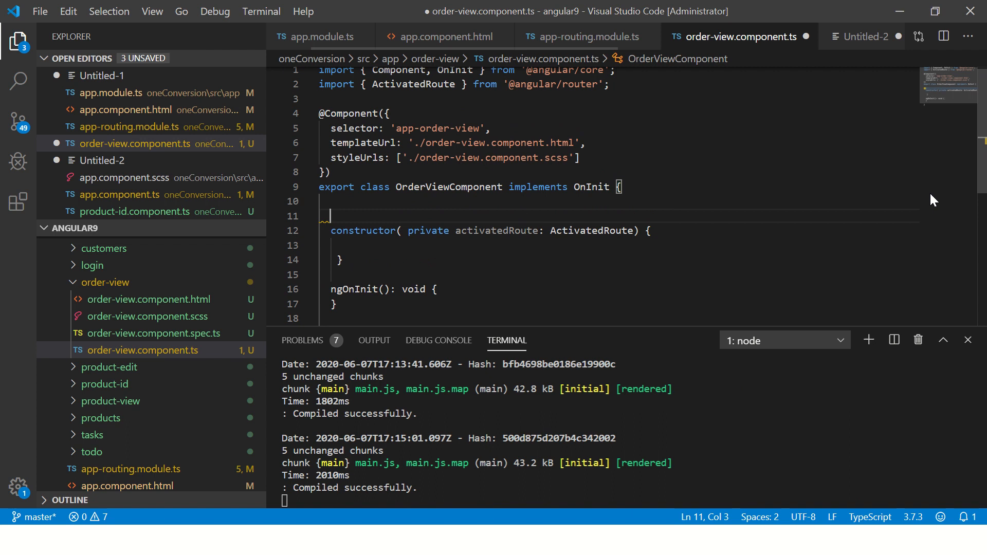
Step: Declare a paramQuery field initialised to an empty string
type("se")
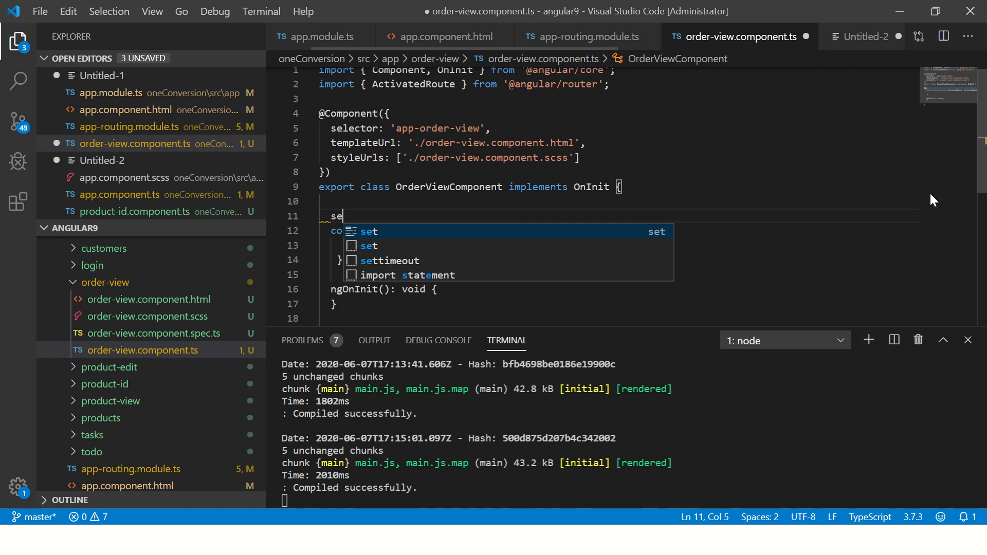
type("param")
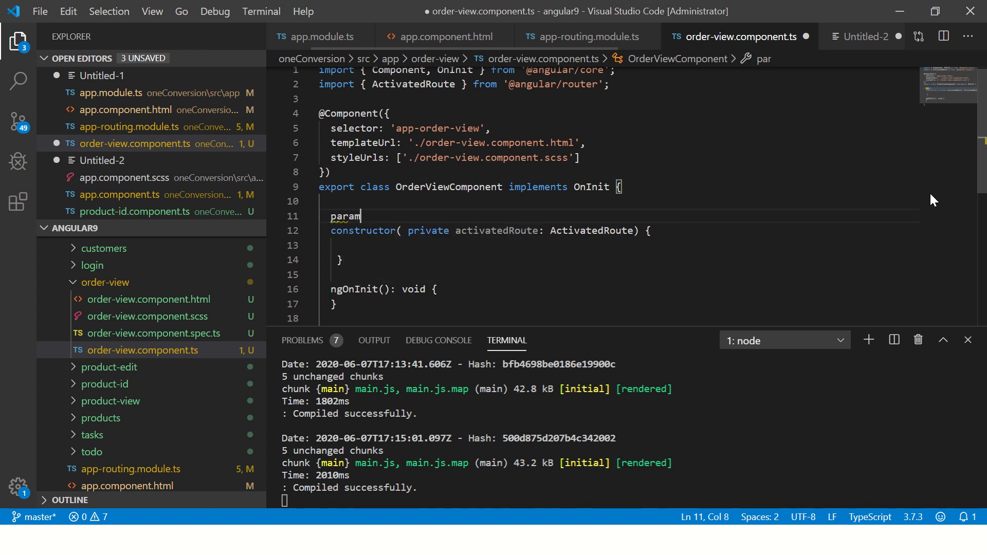
type("Query -")
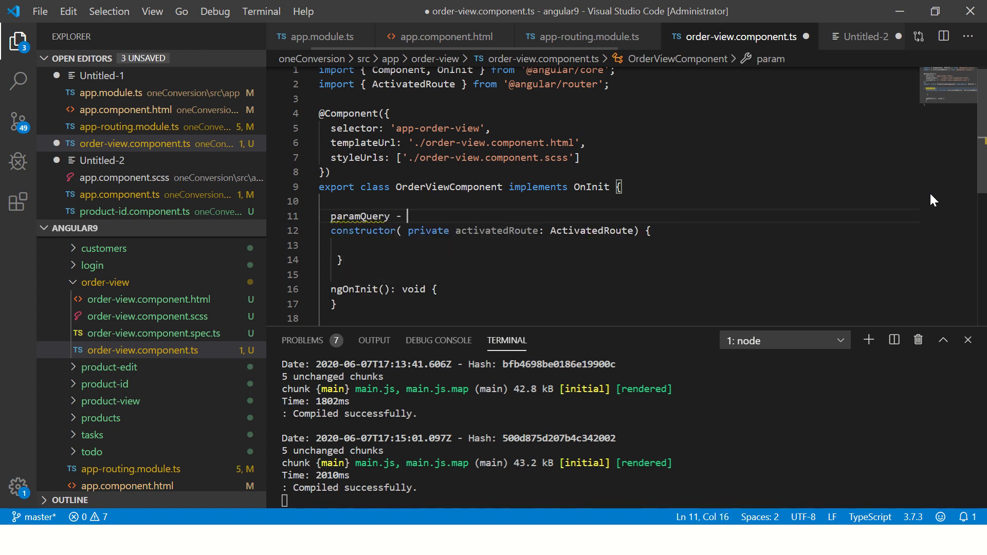
type("= '';")
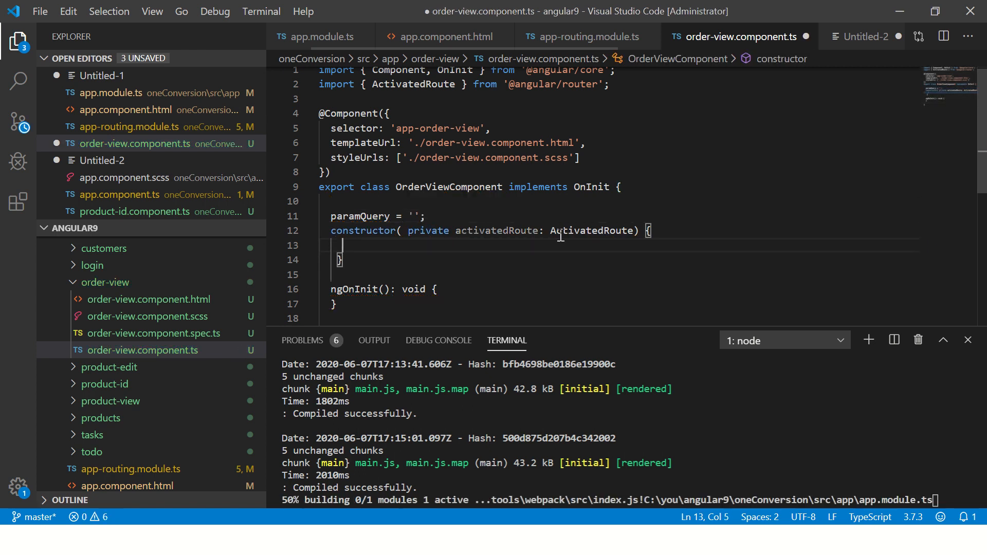
Step: Subscribe to activatedRoute.params and assign data.id to this.paramQuery
type("this")
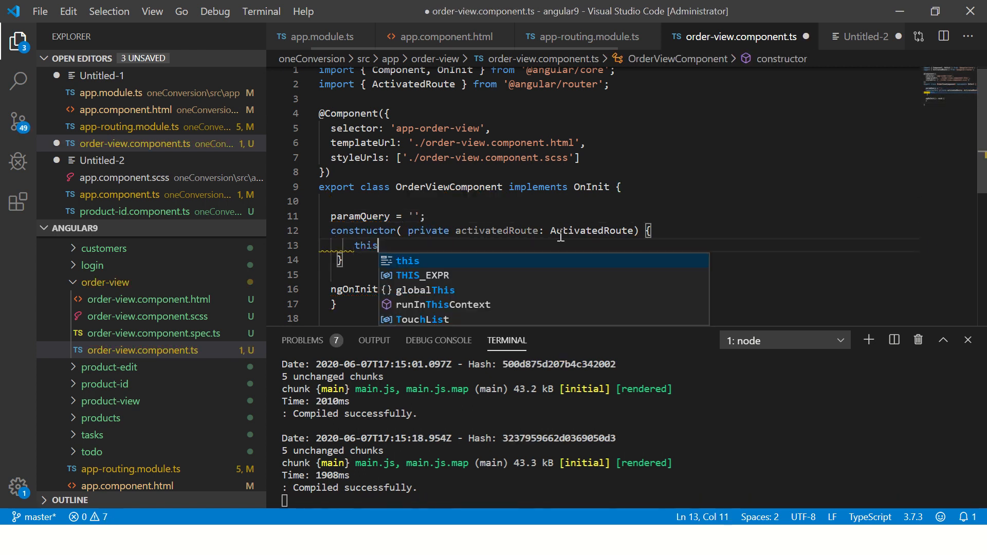
type(".activatedRoute.params")
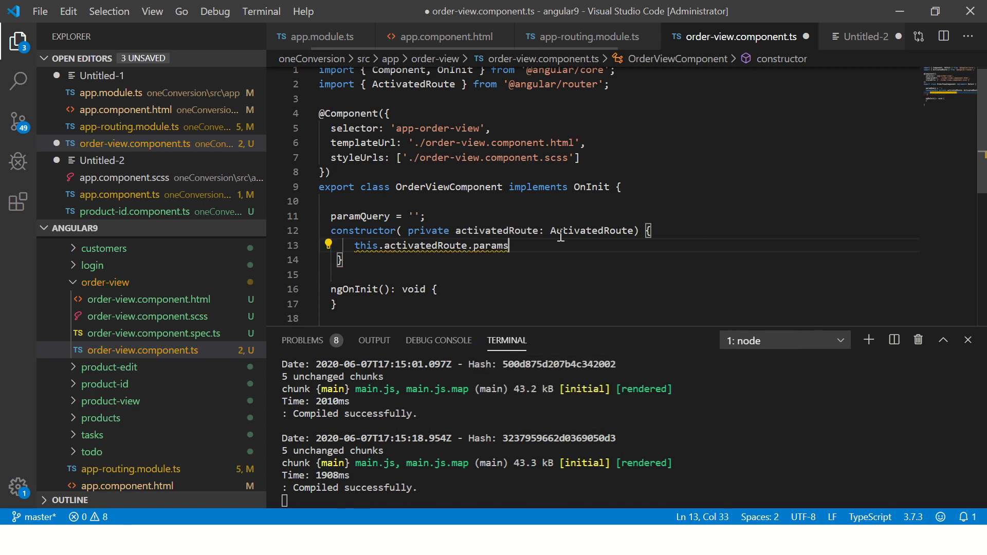
type(".subscribe()")
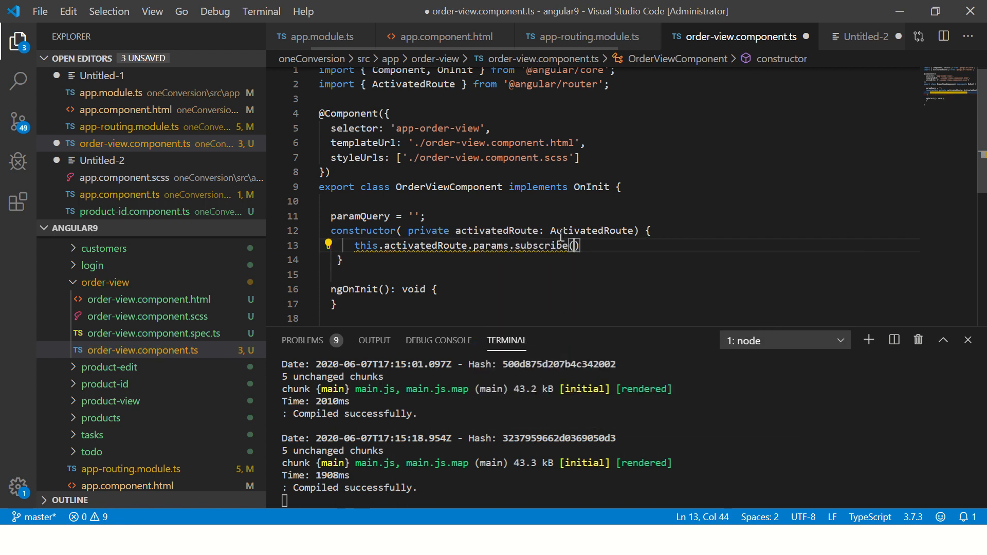
type("data => {")
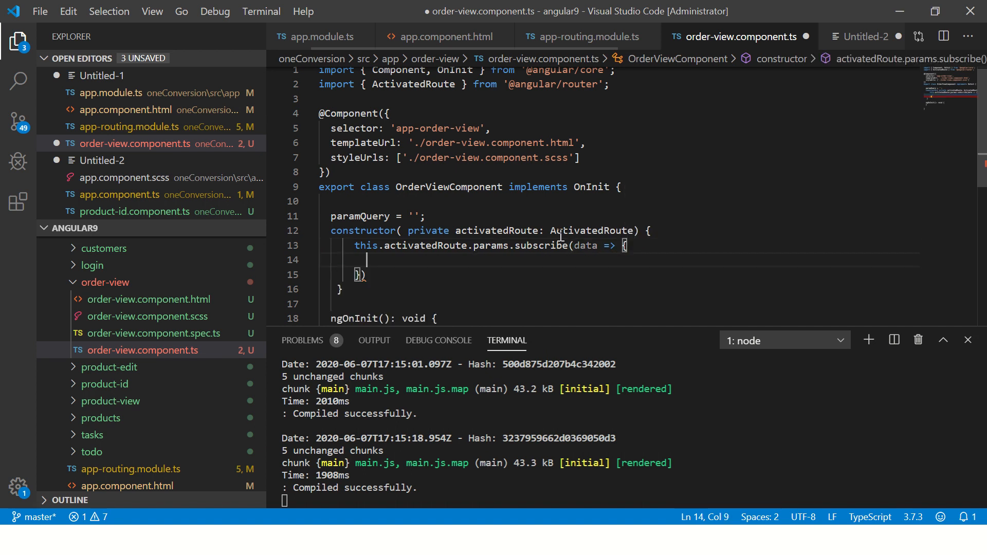
type(";")
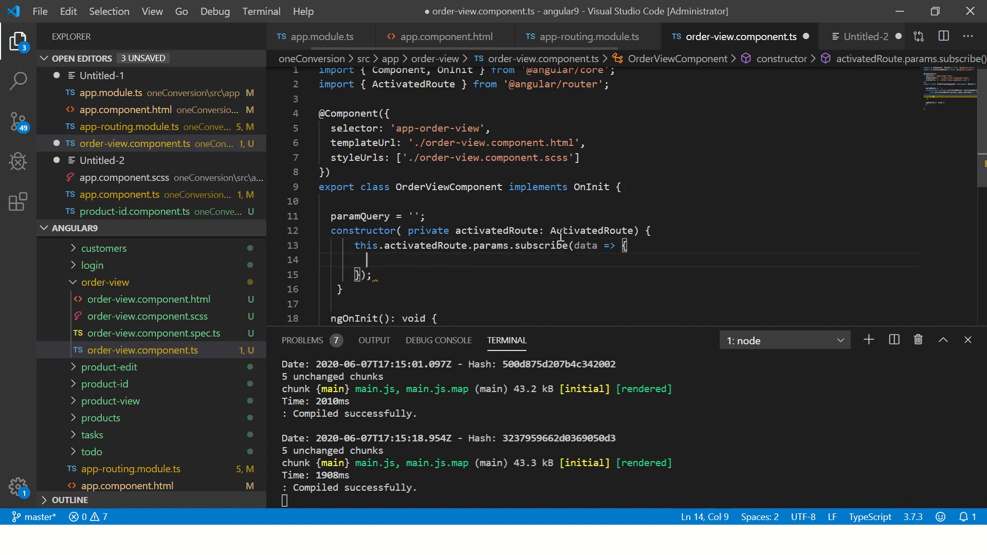
type("this.")
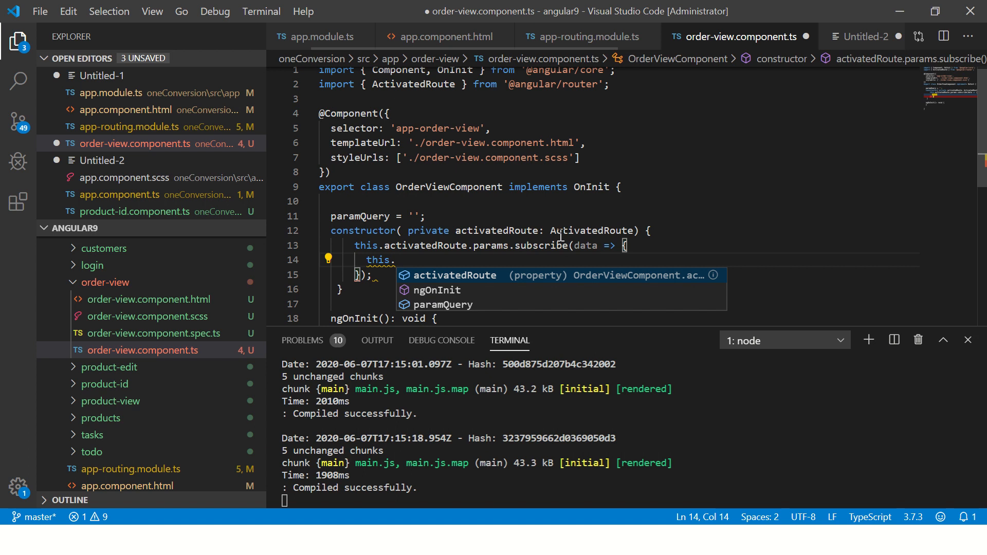
type("paramQuery = data;")
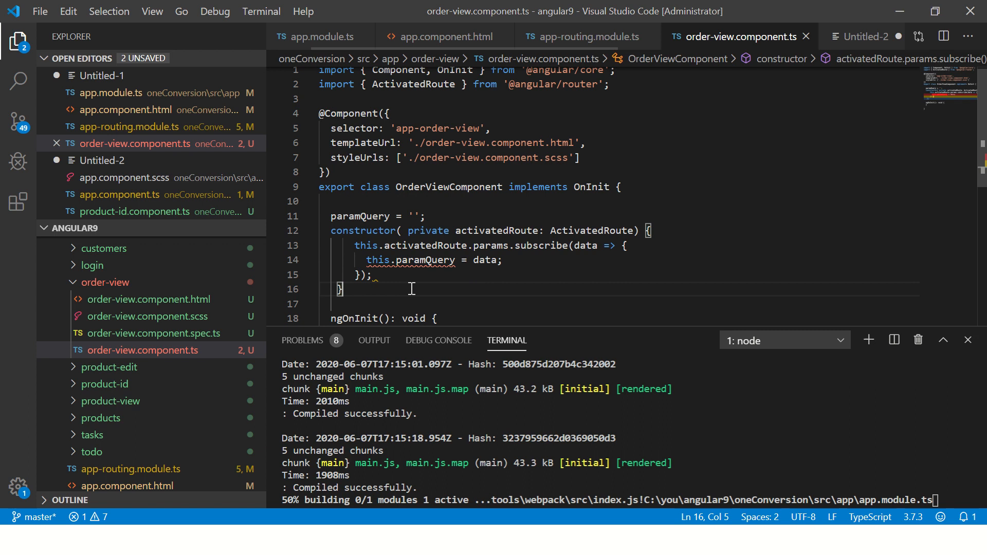
mouse_move(413, 260)
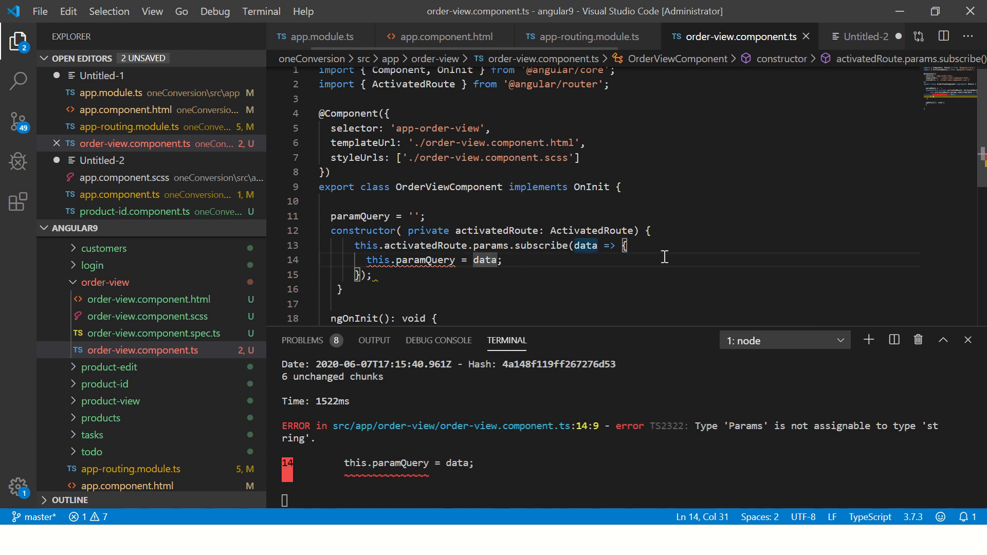
type(".id")
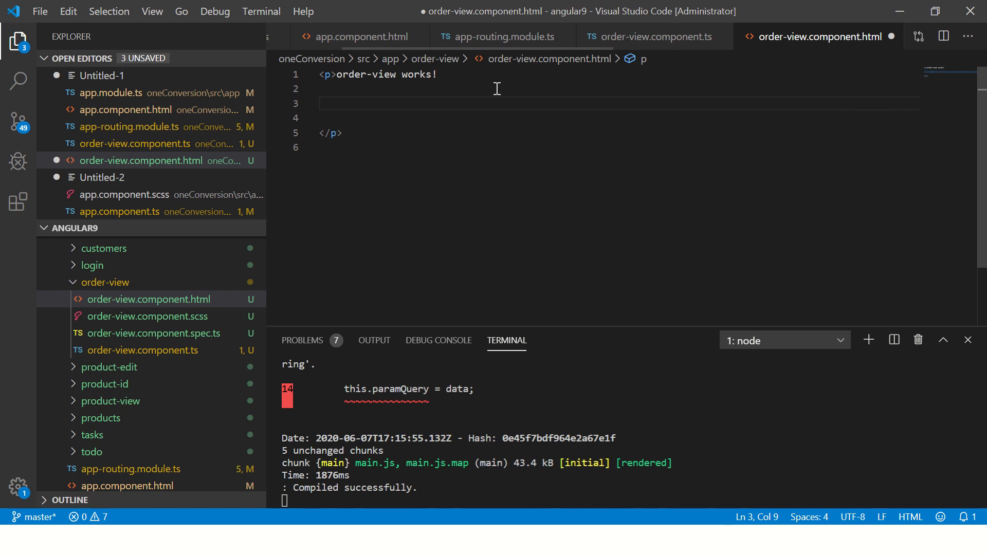
Step: Bind {{ paramQuery }} in the template and check localhost:4200/order/40 shows the id
type("{{ }}")
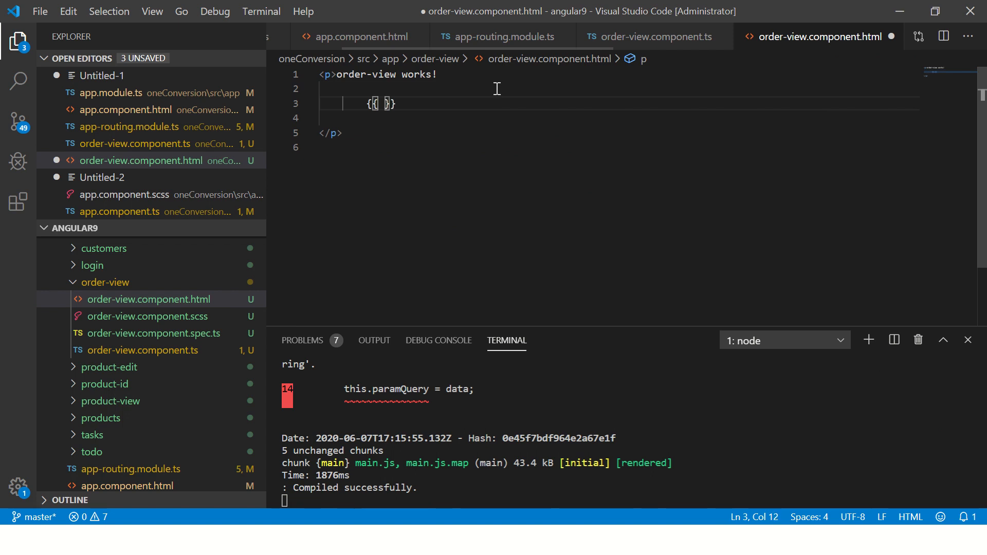
type("paramQ")
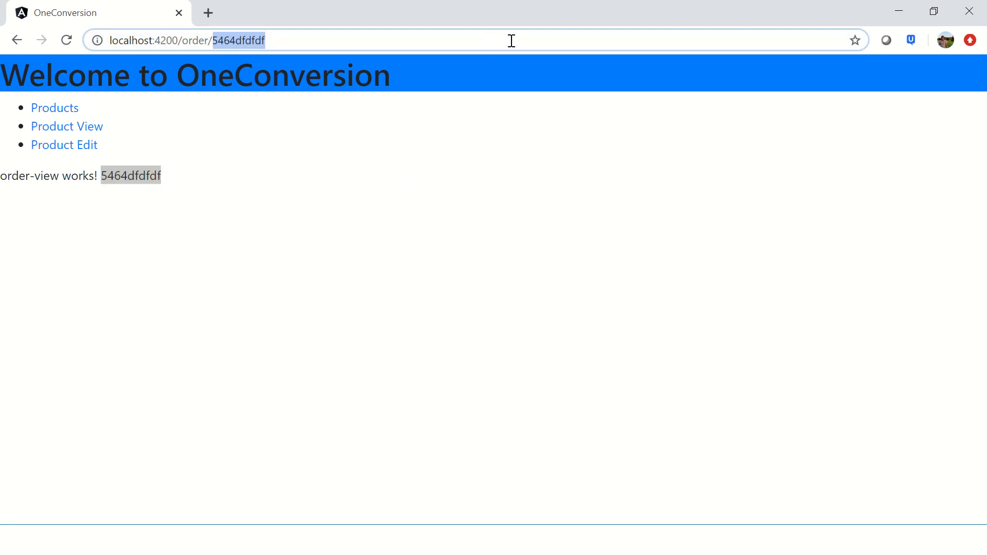
type("40")
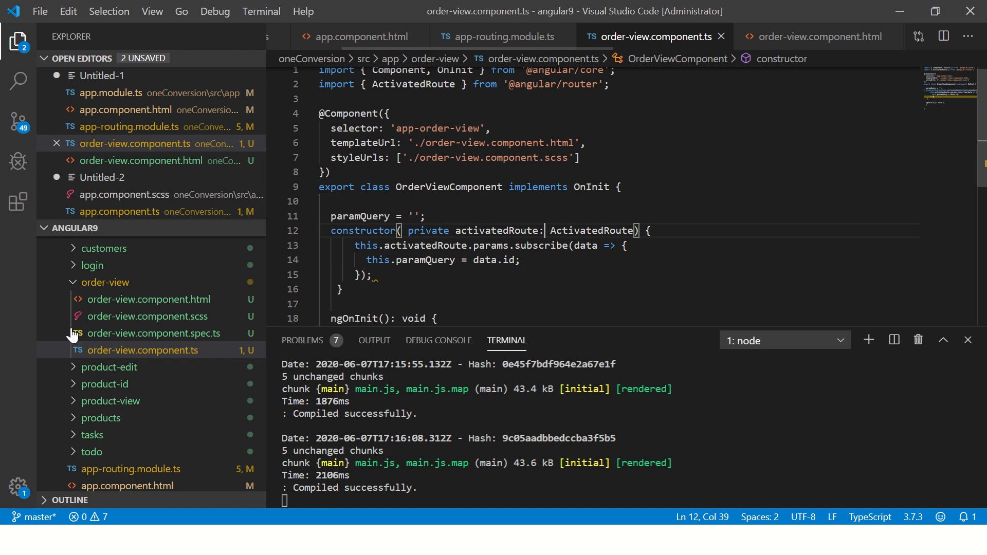
Step: Wrap the binding in its own <p> reading 'Entered value: {{ paramQuery }}'
left_click(818, 36)
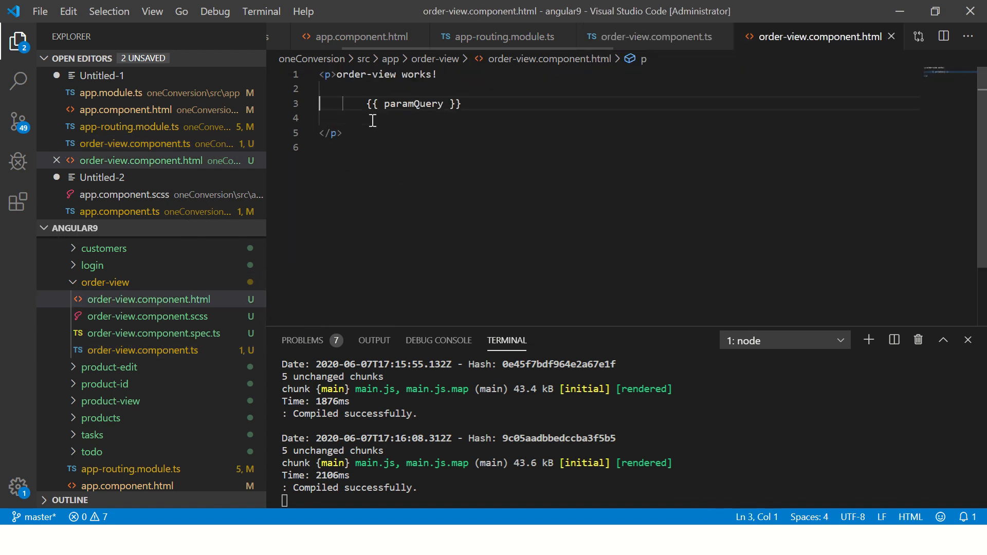
type("</p>")
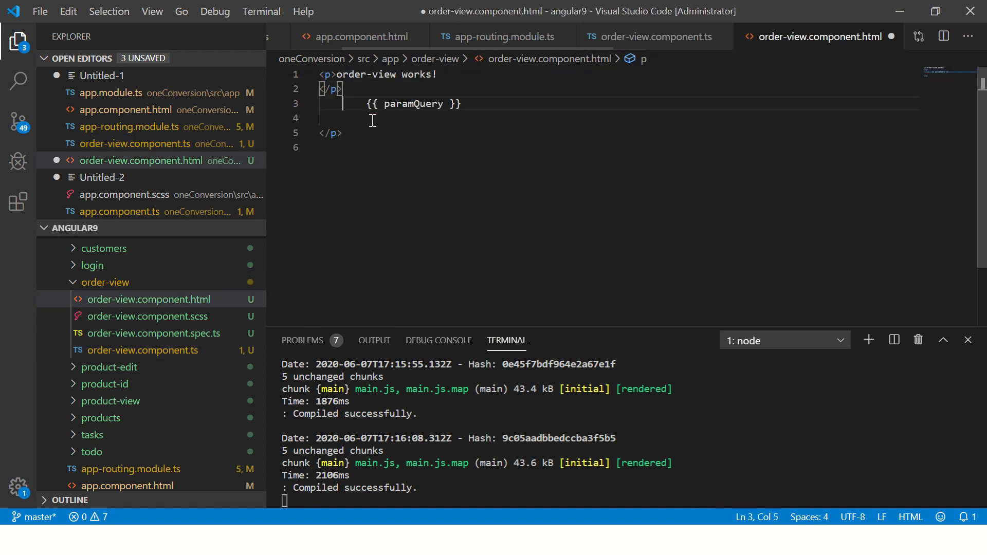
type("<p>")
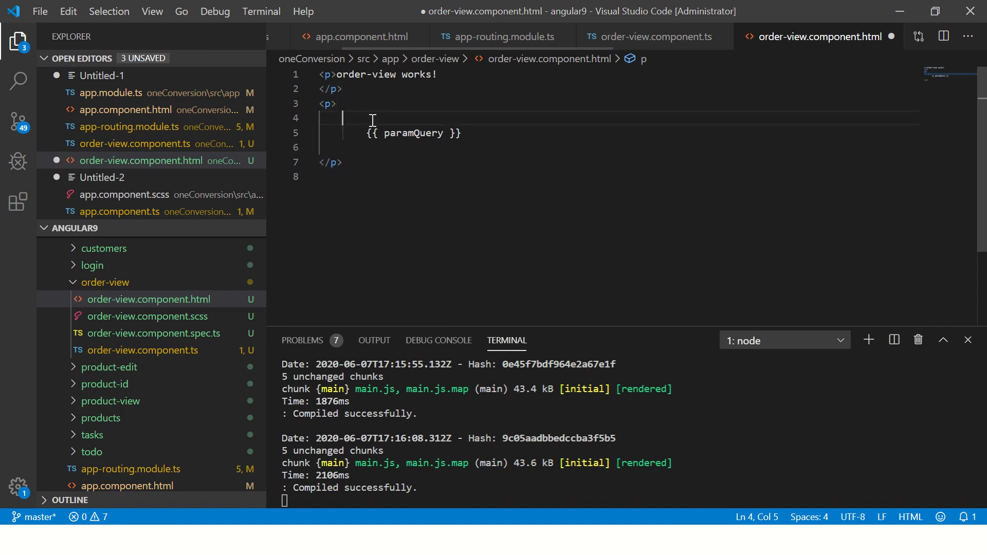
type("Entered val")
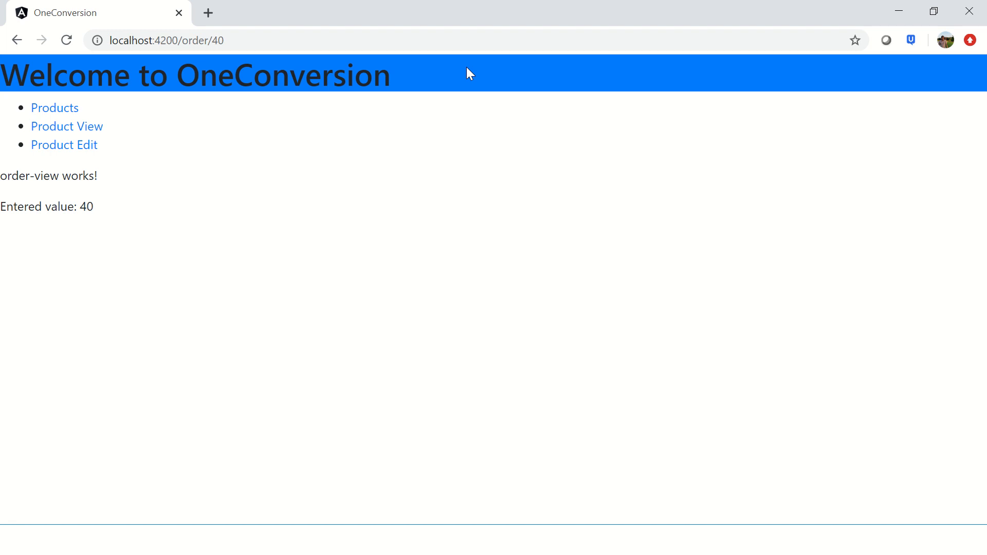
mouse_move(175, 272)
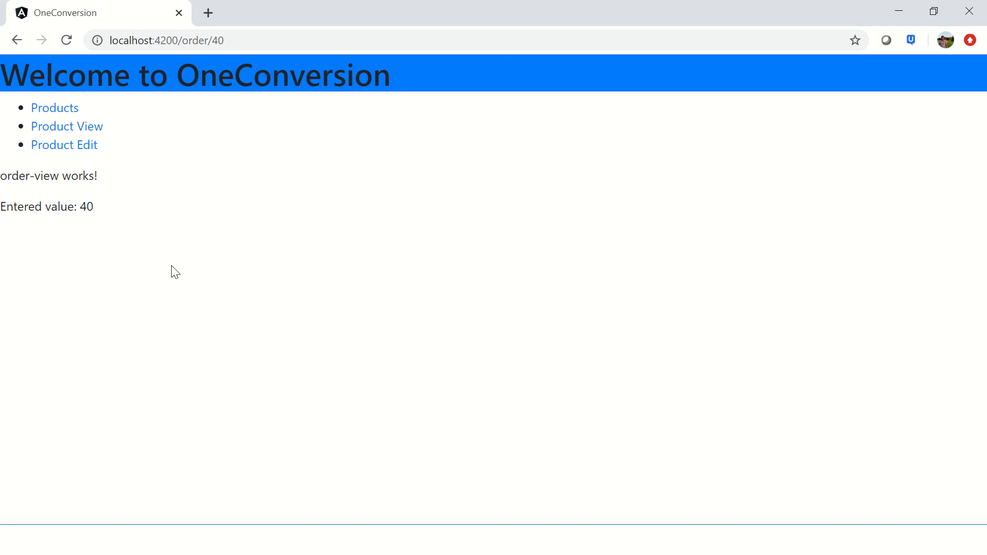
mouse_move(181, 270)
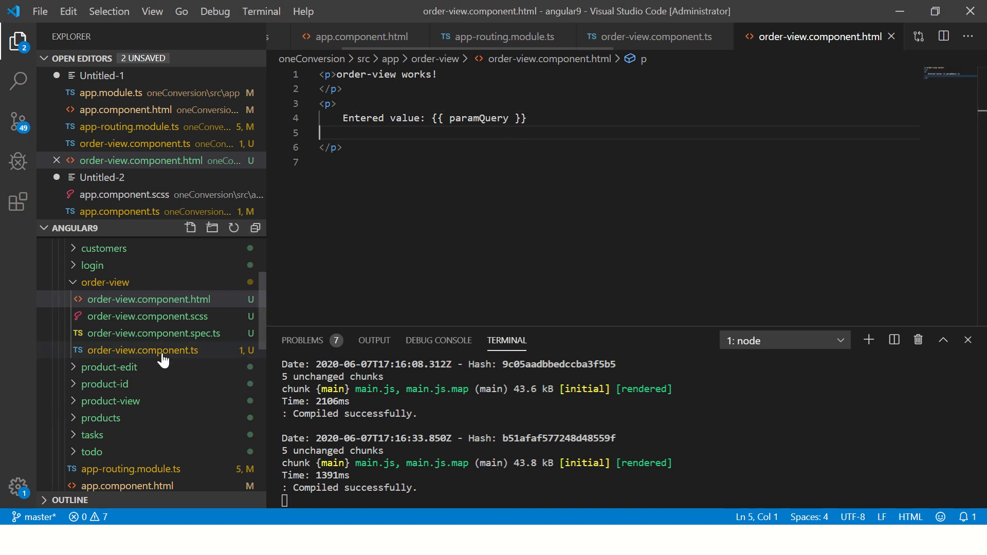
Step: Change the route path to 'order/:id/:id2' in app-routing.module.ts and save
left_click(500, 36)
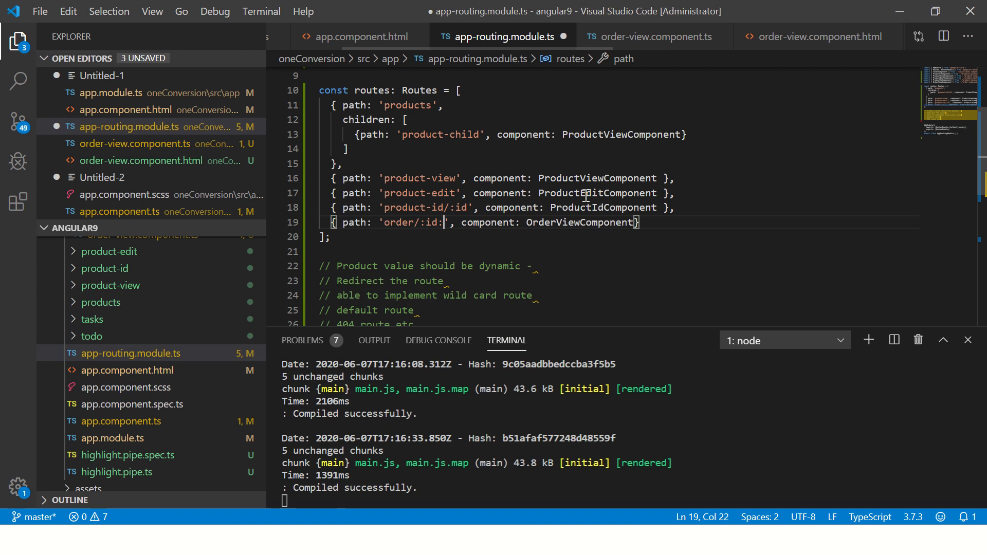
type("id2")
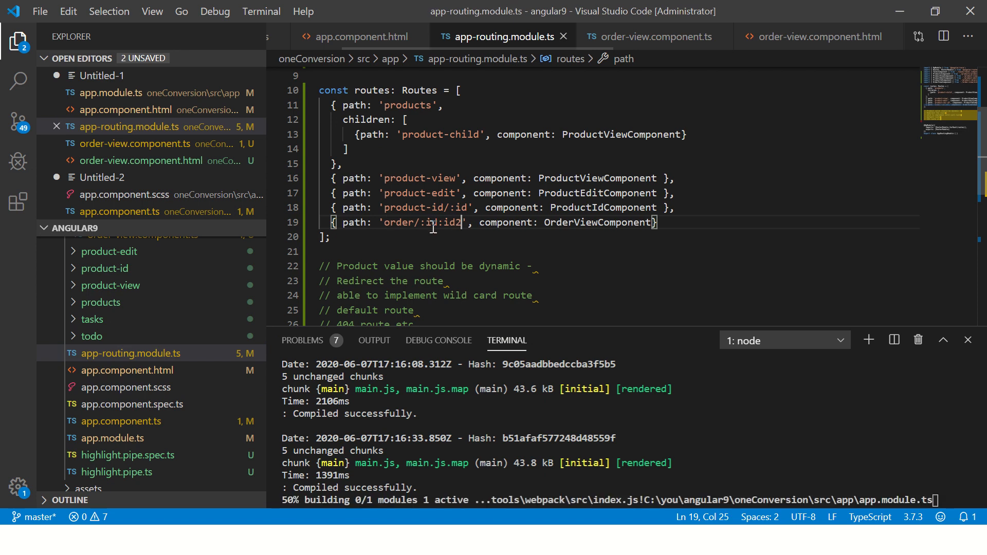
type("/")
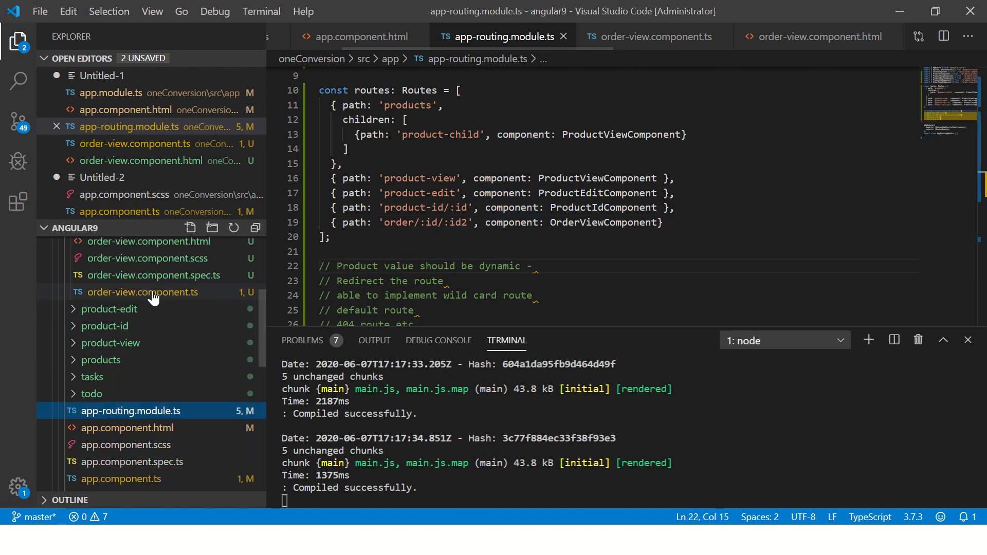
Step: Store data.id1 and data.id2 into paramQuery1 and paramQuery2 in the params subscription
left_click(649, 37)
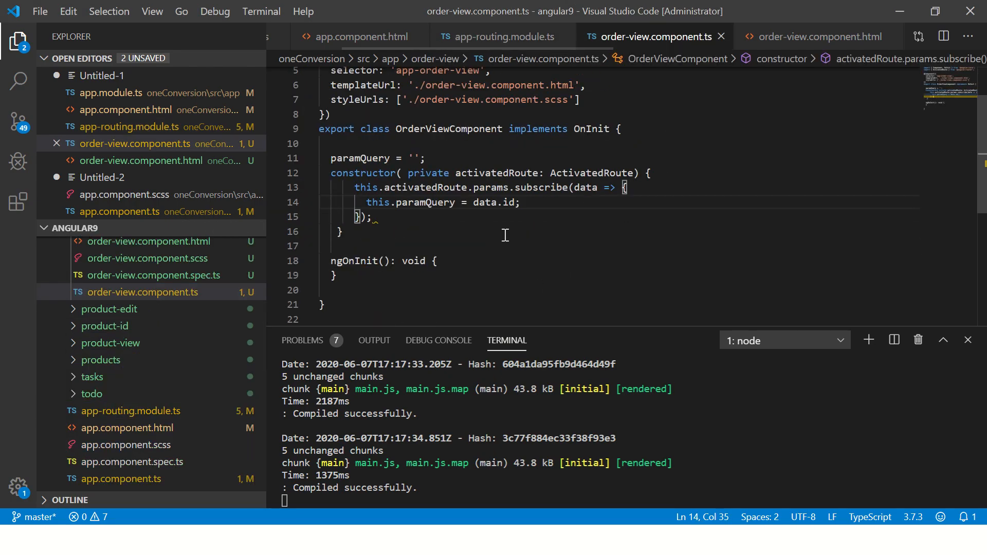
left_click(518, 203)
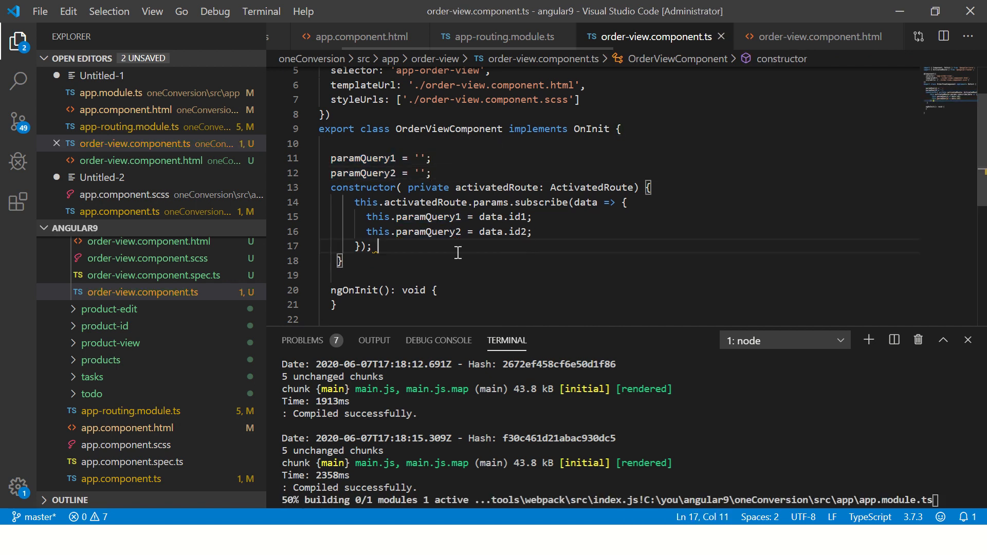
Step: Write 'First param Entered value: {{ paramQuery1 }}' and 'Second param Entered value: {{ paramQuery2 }}' paragraphs
left_click(815, 36)
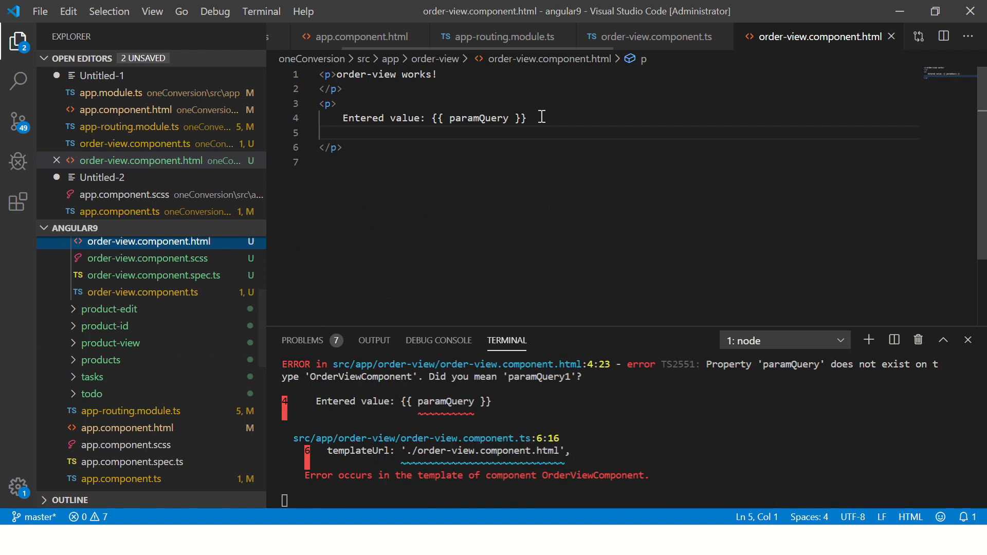
type("Entered value: {{ paramQuery }}")
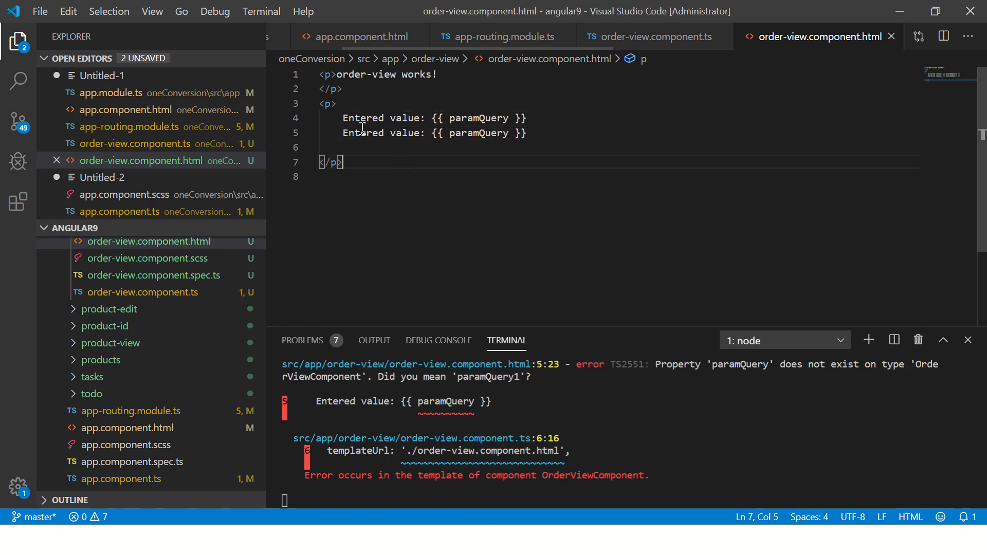
left_click(344, 117)
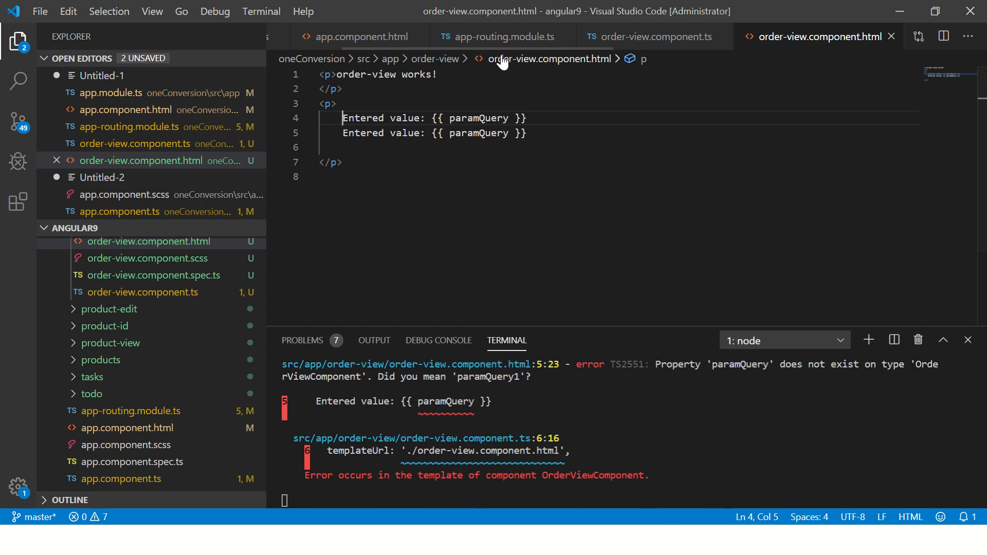
type("First param")
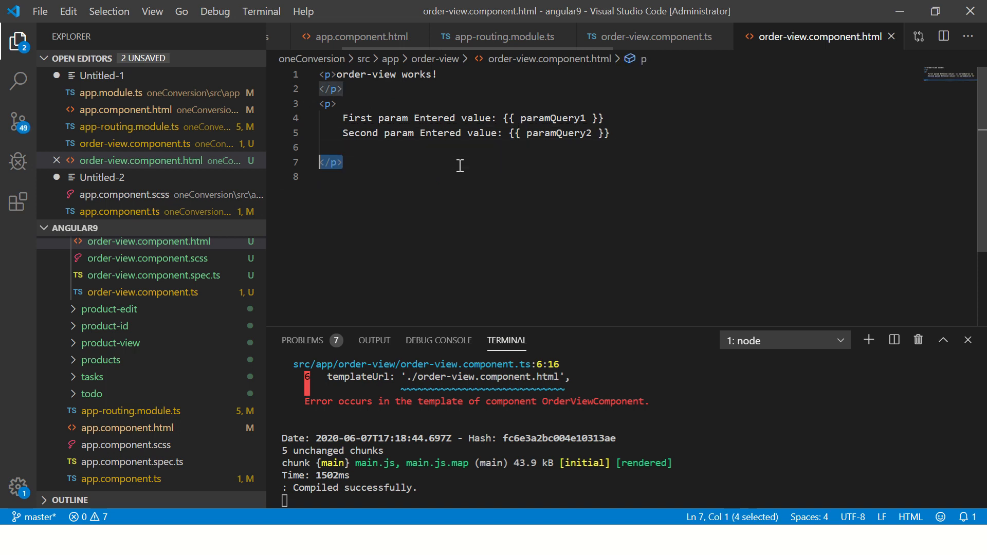
key("Enter")
type("<p")
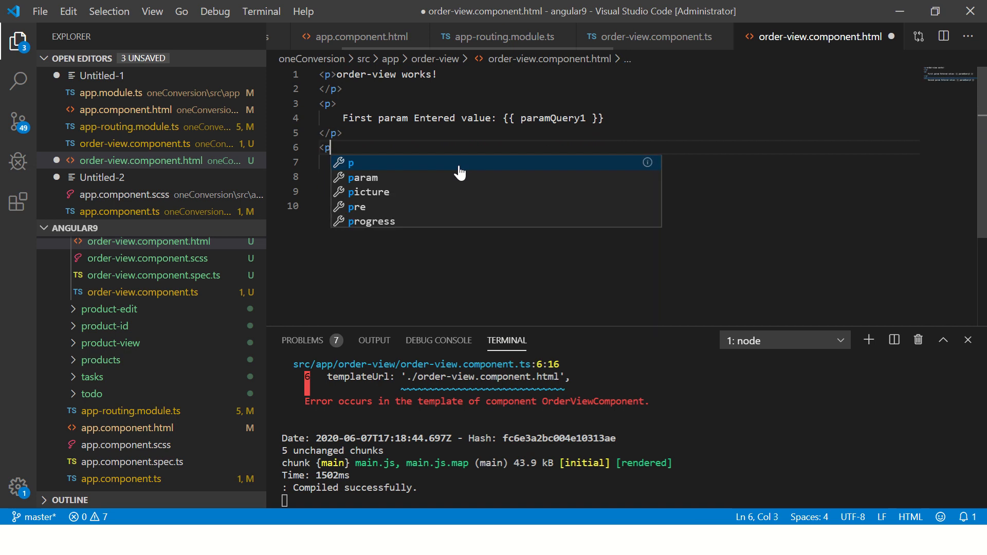
type("Second param Entered value: {{ paramQuery2 }}")
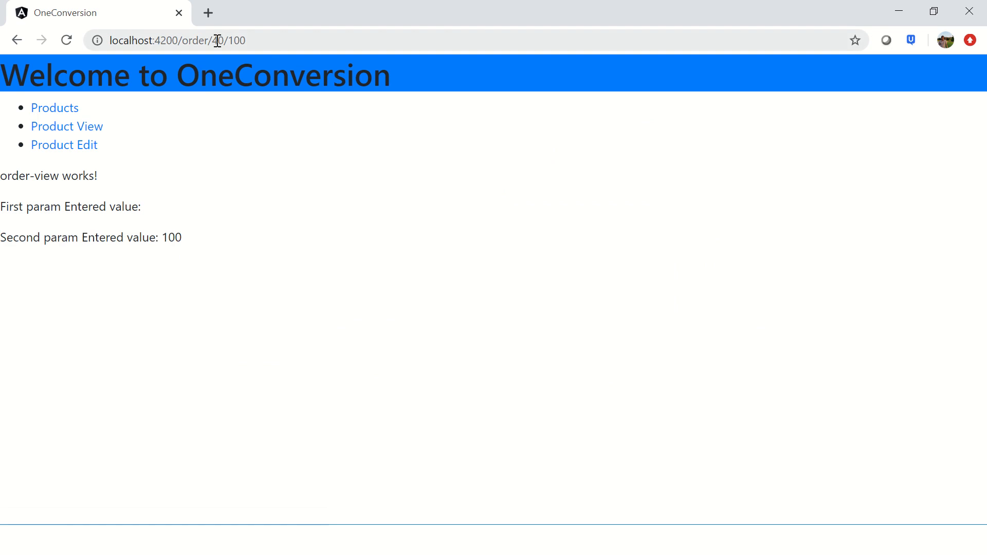
Step: Inspect the order/40/100 page, checking the address id 40 and the rendered Second param value 100
double_click(219, 40)
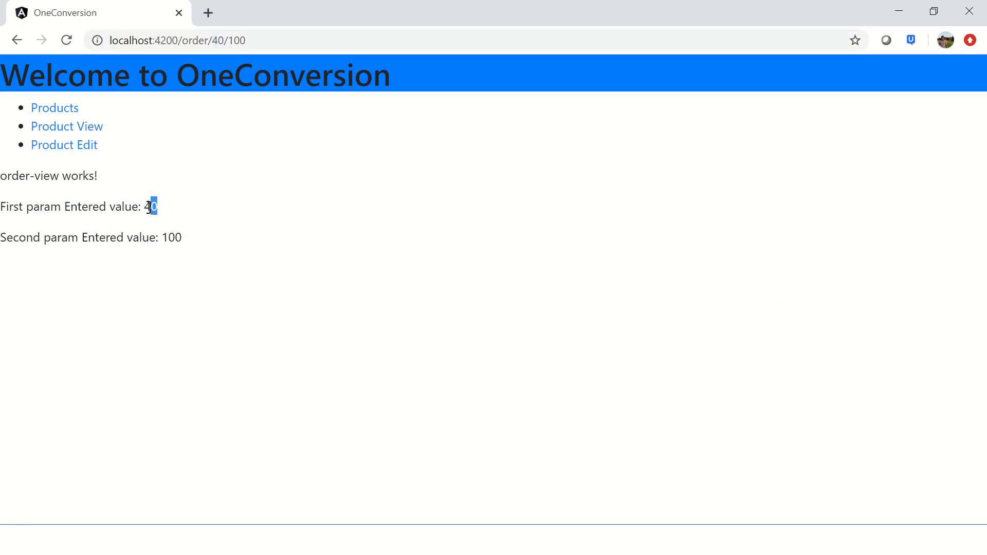
double_click(170, 237)
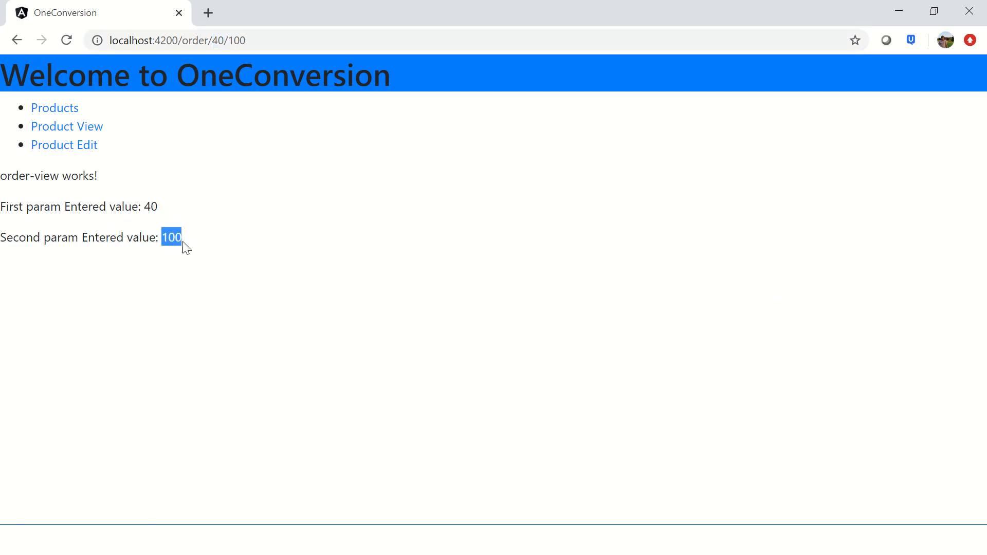
left_click(390, 267)
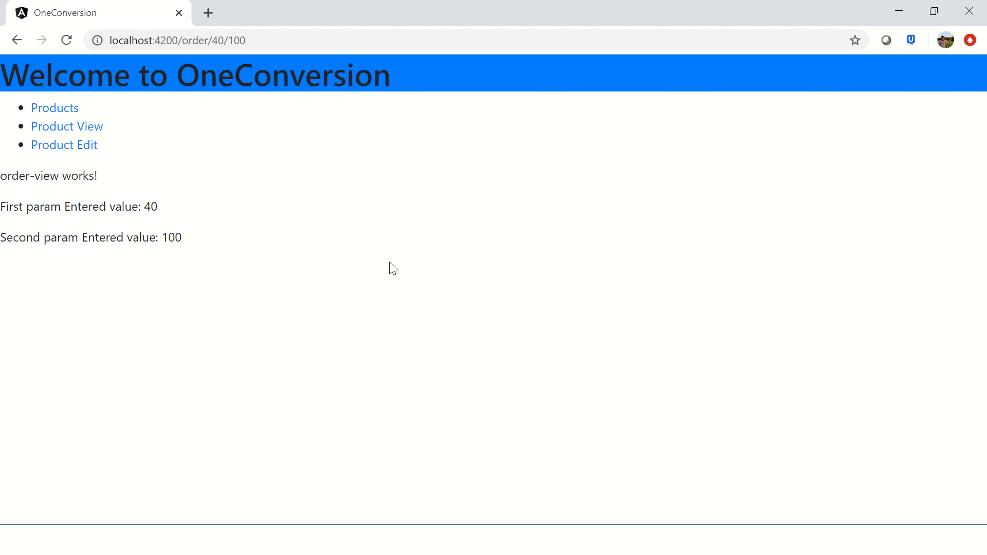
mouse_move(326, 253)
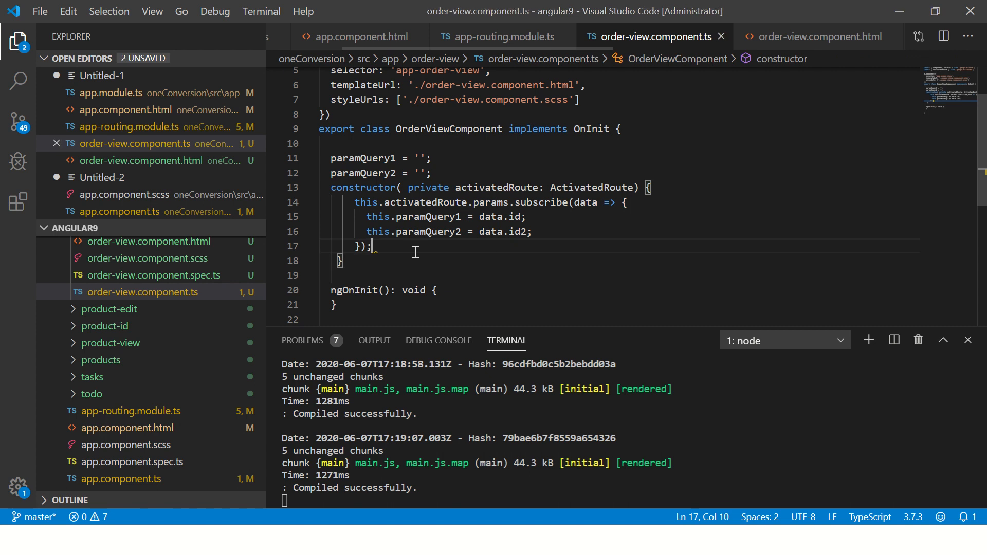
Step: Review the 'order/:id/:id2' route line mapped to OrderViewComponent in app-routing.module.ts
left_click(503, 36)
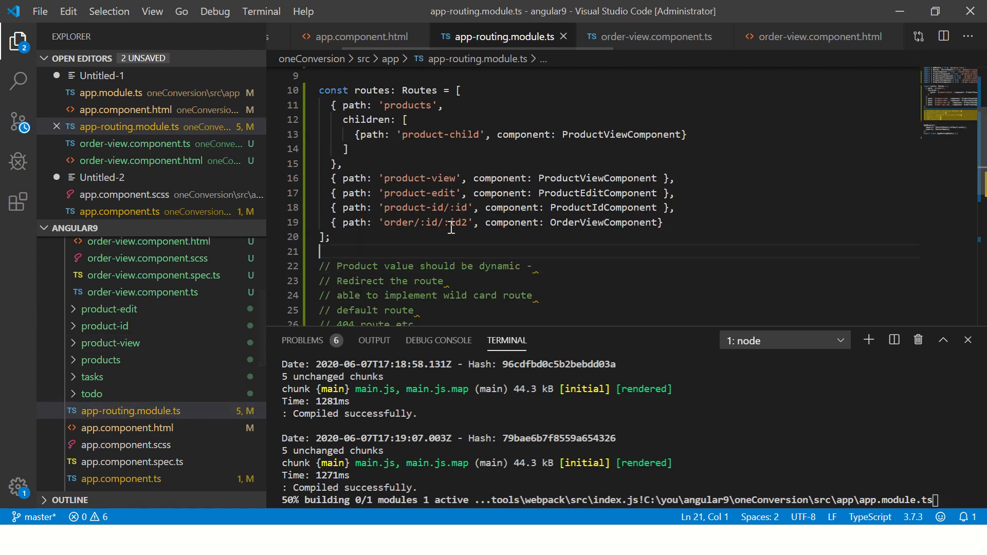
left_click_drag(321, 208, 663, 223)
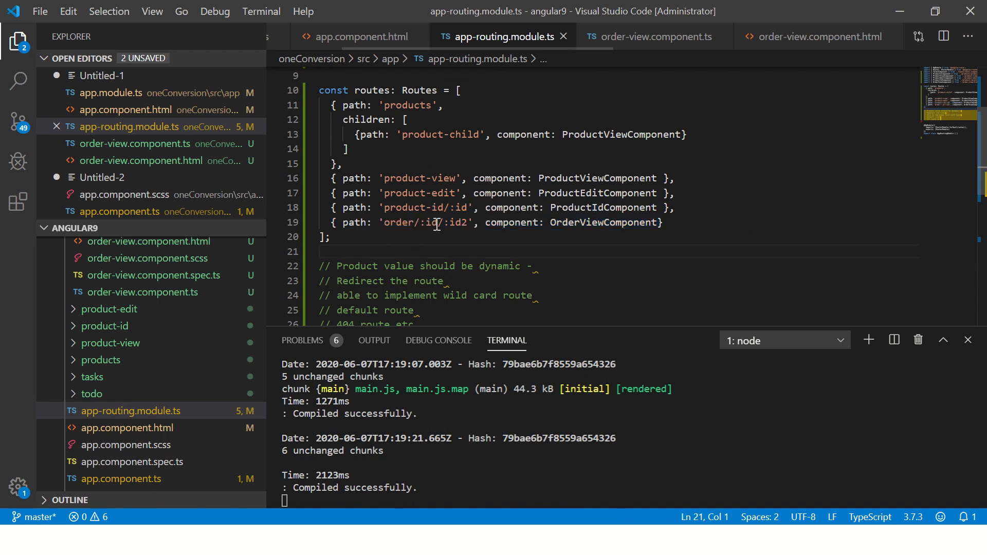
double_click(602, 207)
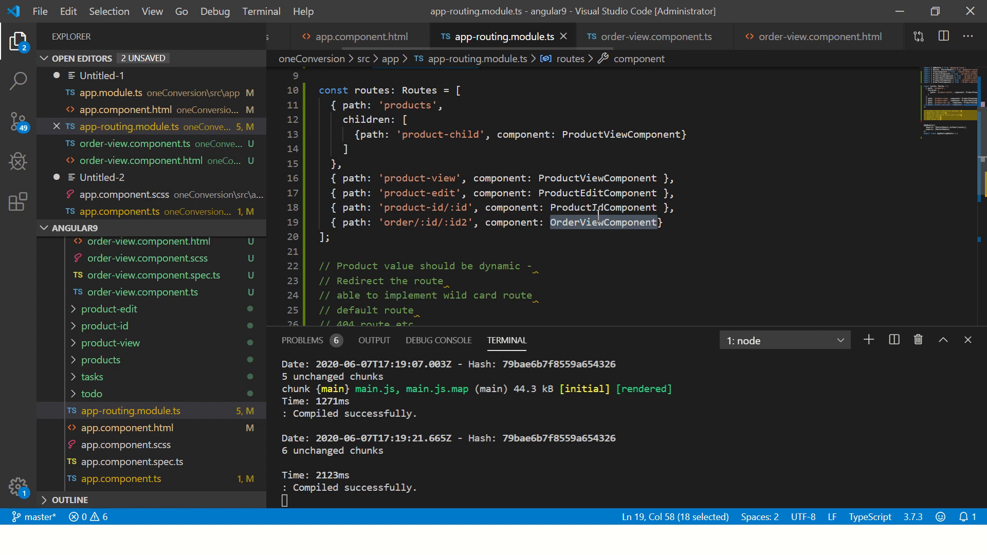
mouse_move(596, 207)
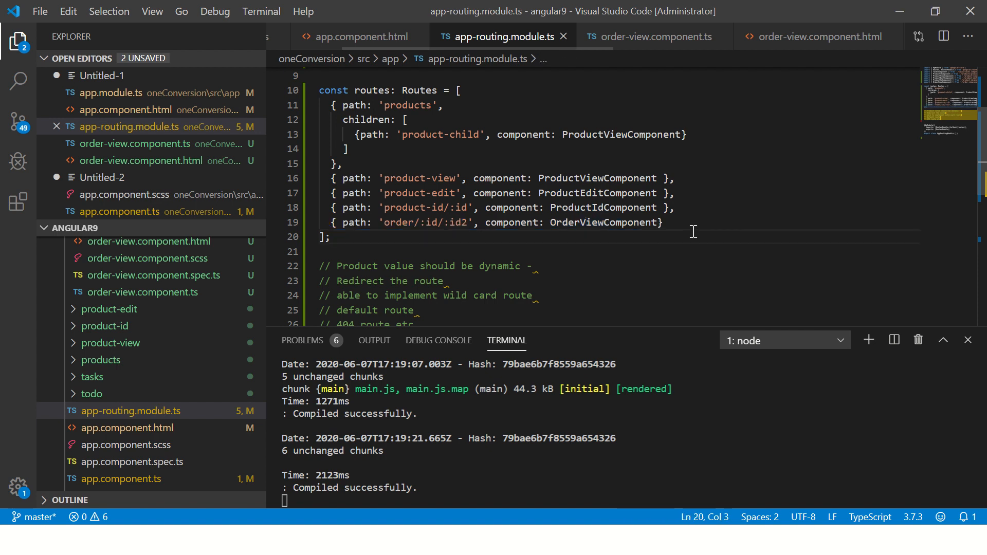
mouse_move(493, 215)
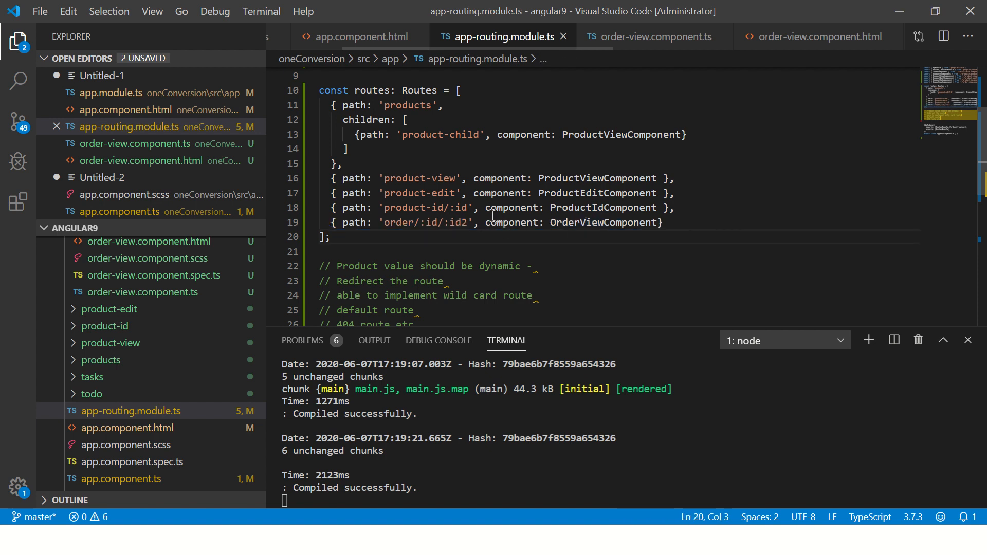